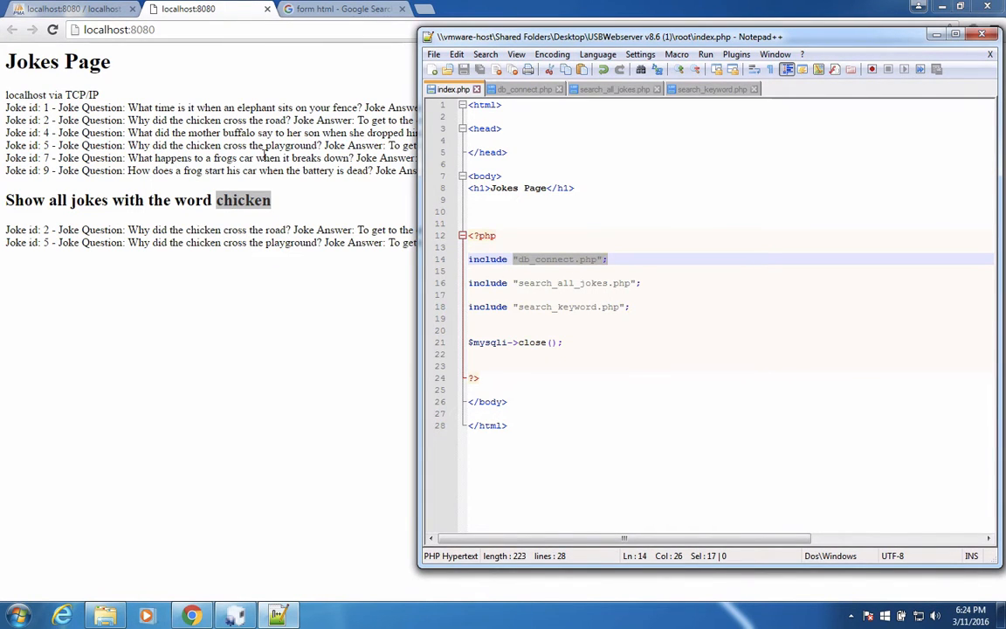
# Bring up the Google results for "form html"
pyautogui.click(341, 9)
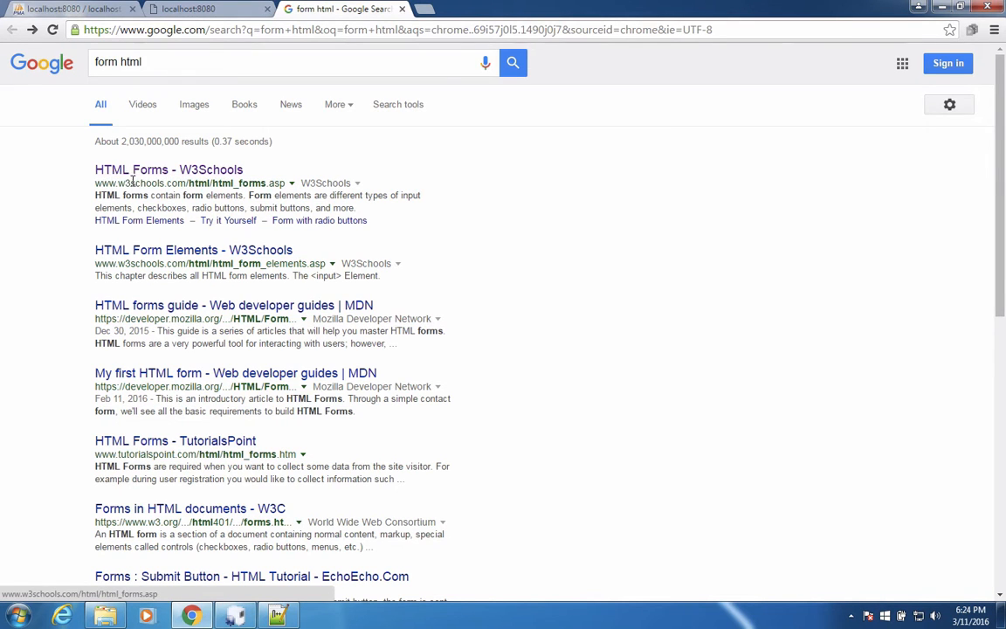
# Copy the action_page.php example form from the W3Schools HTML Forms tutorial
pyautogui.click(168, 170)
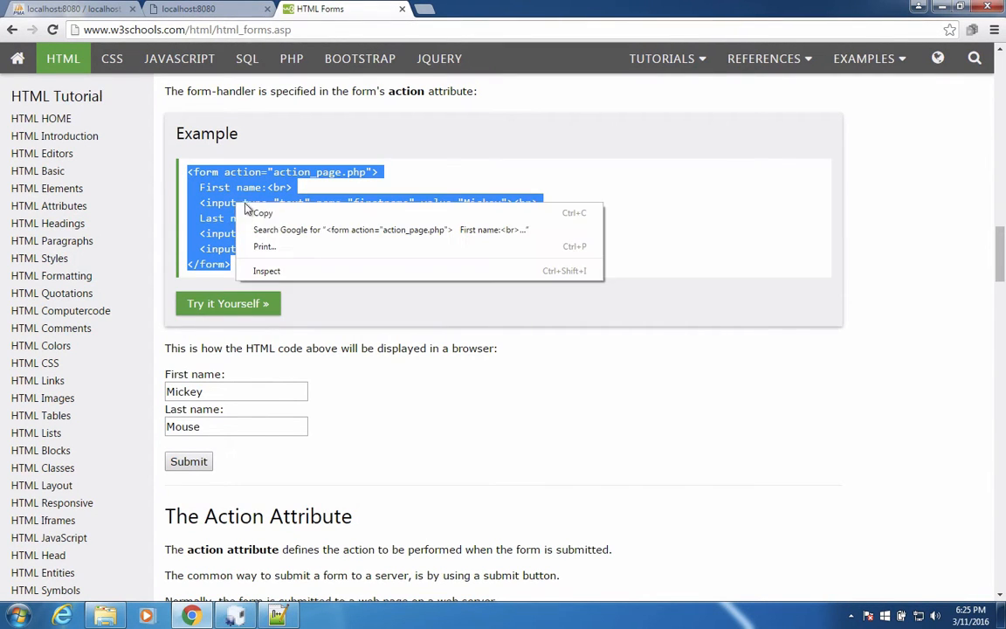
pyautogui.click(294, 597)
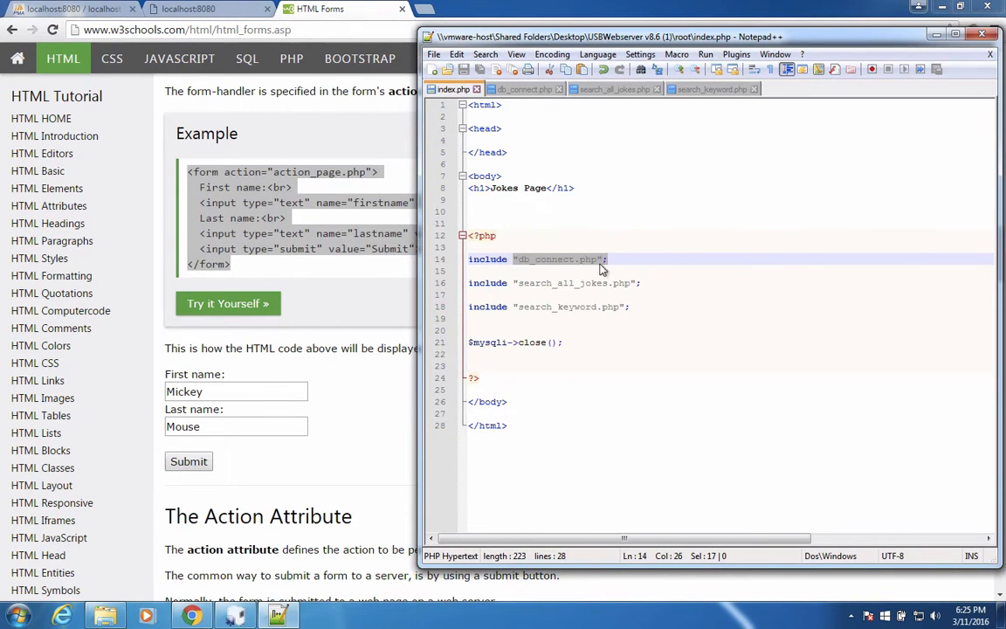
# Paste the form below the includes in index.php and trim it to a keyword prompt, one text field and Submit
pyautogui.click(614, 307)
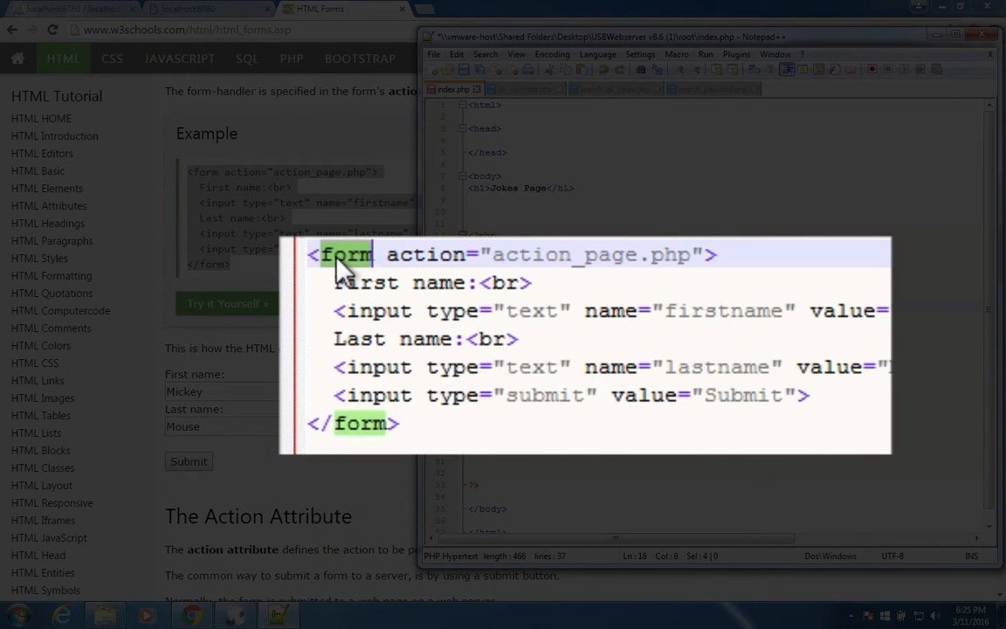
pyautogui.moveTo(373, 433)
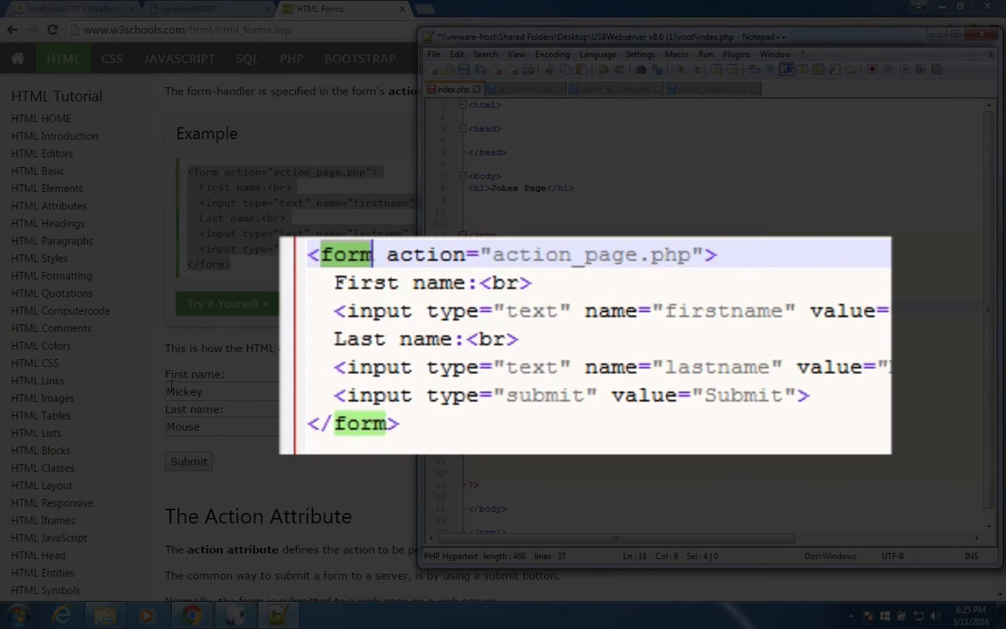
pyautogui.moveTo(388, 290)
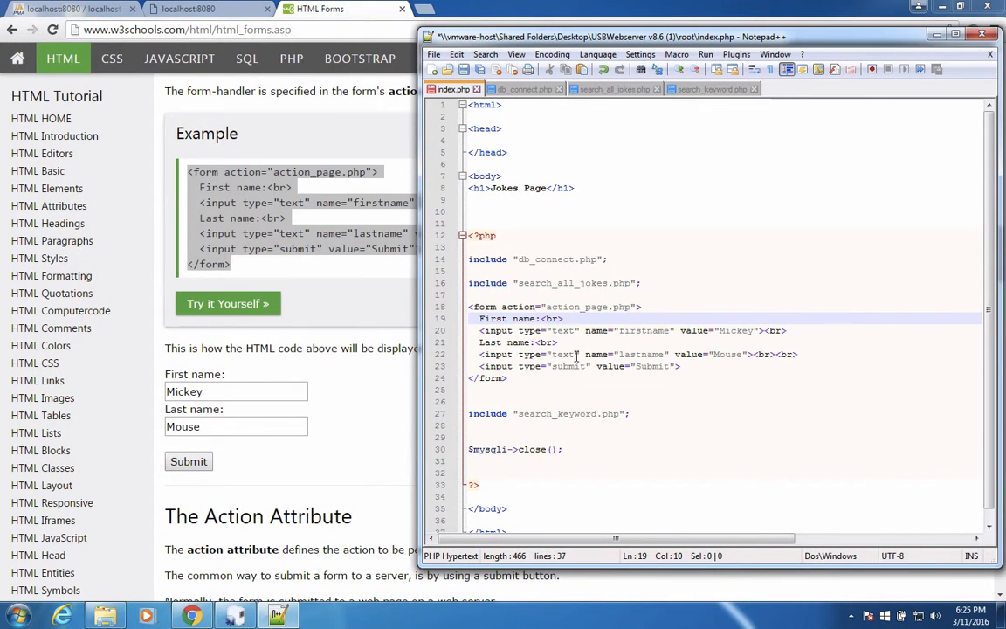
pyautogui.click(489, 341)
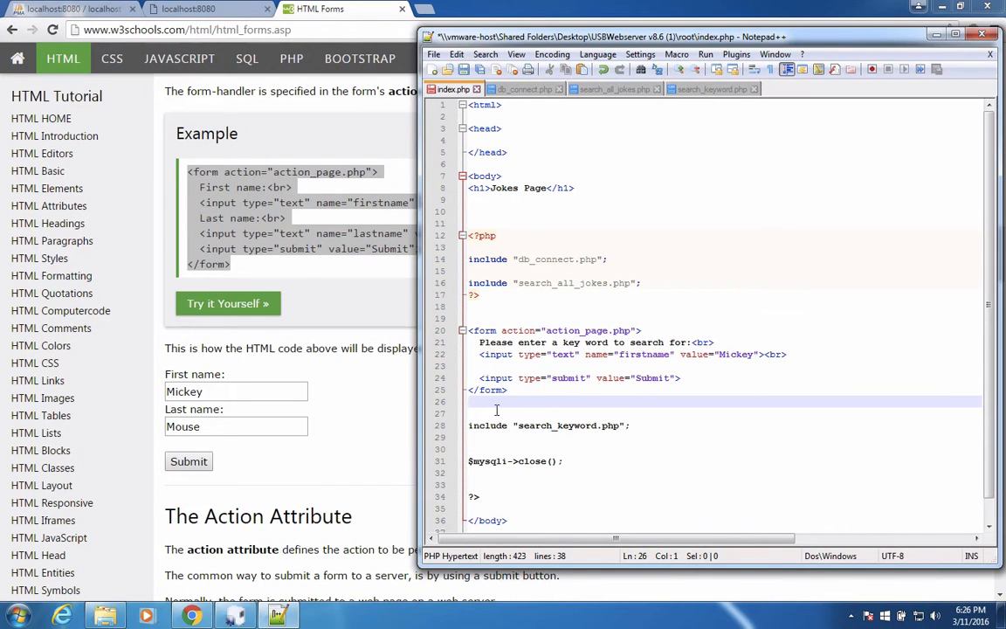
# Reopen the PHP block after the form with <?php and select the firstname field name for replacement
pyautogui.write('<?php')
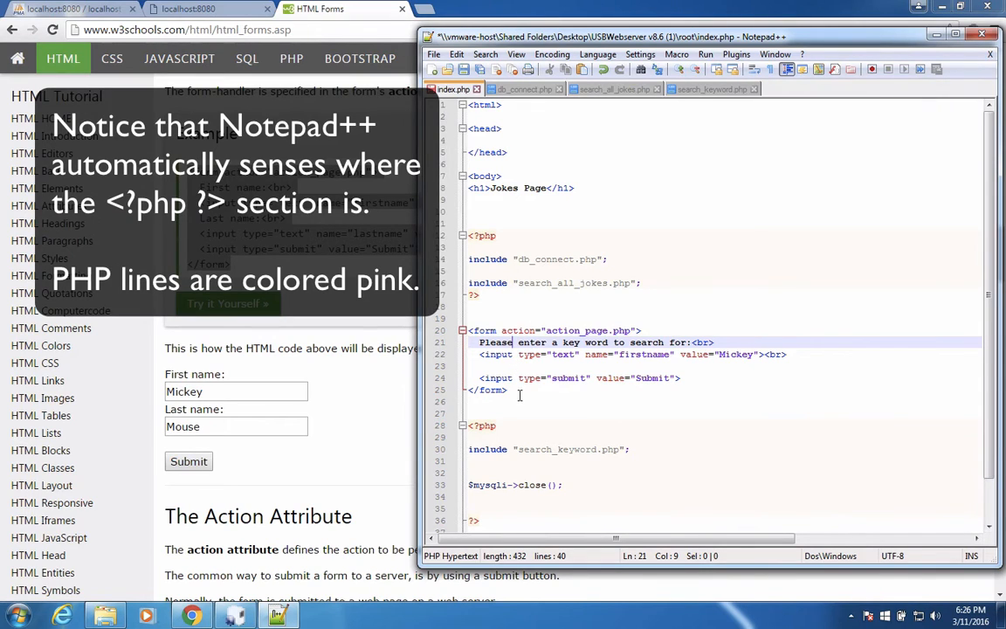
pyautogui.click(513, 448)
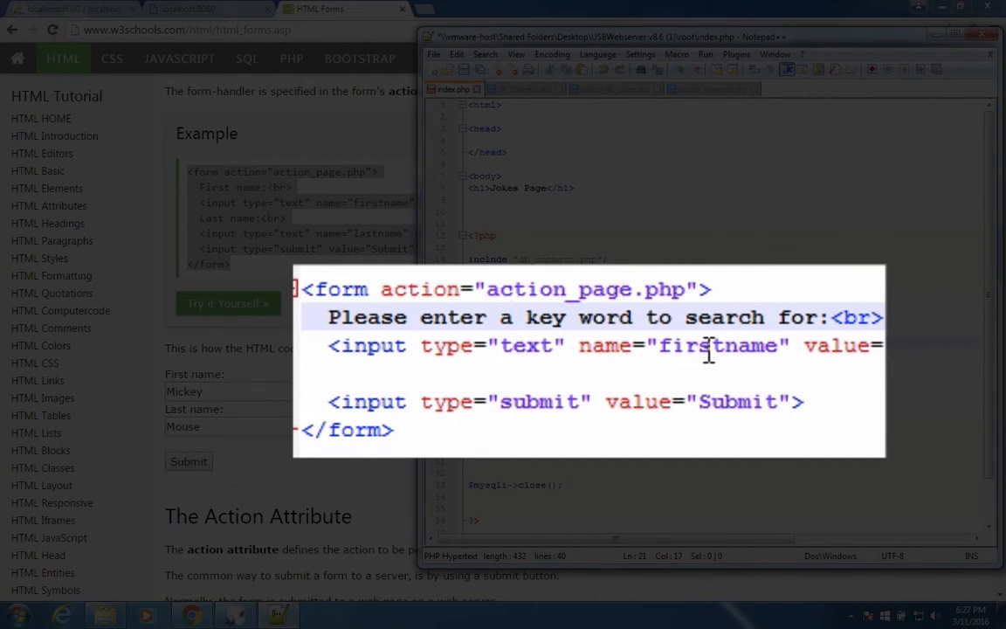
pyautogui.doubleClick(718, 345)
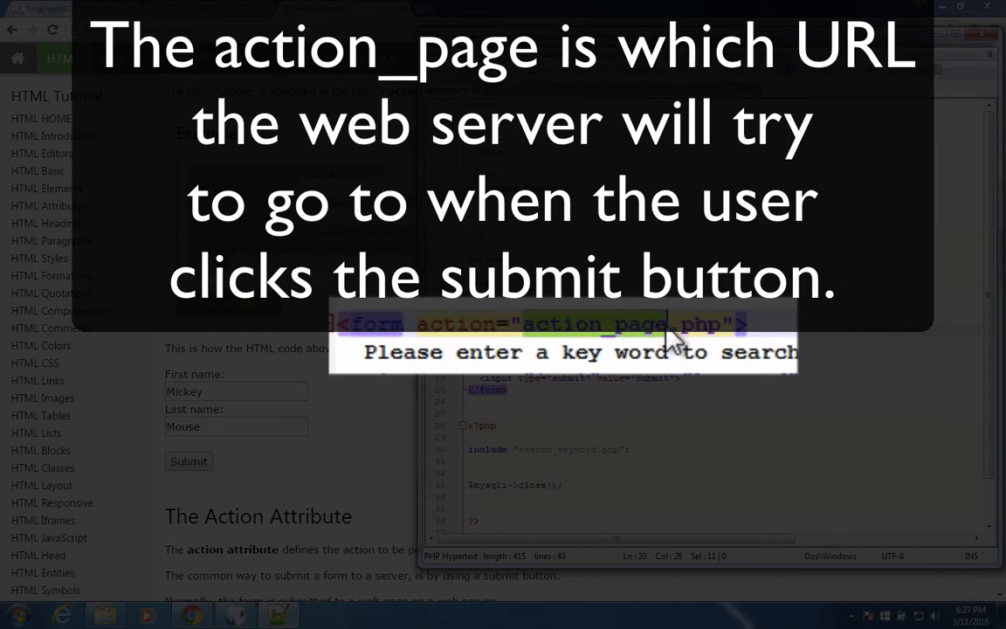
pyautogui.moveTo(562, 347)
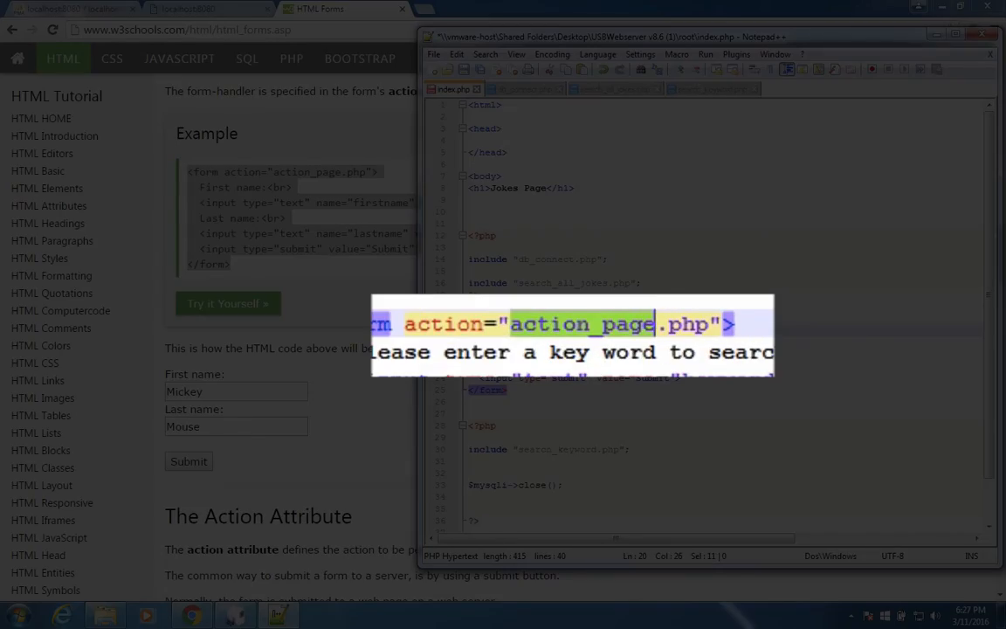
# Point the form action to search_keyword.php and comment out the include lines with //
pyautogui.write('search_keyword')
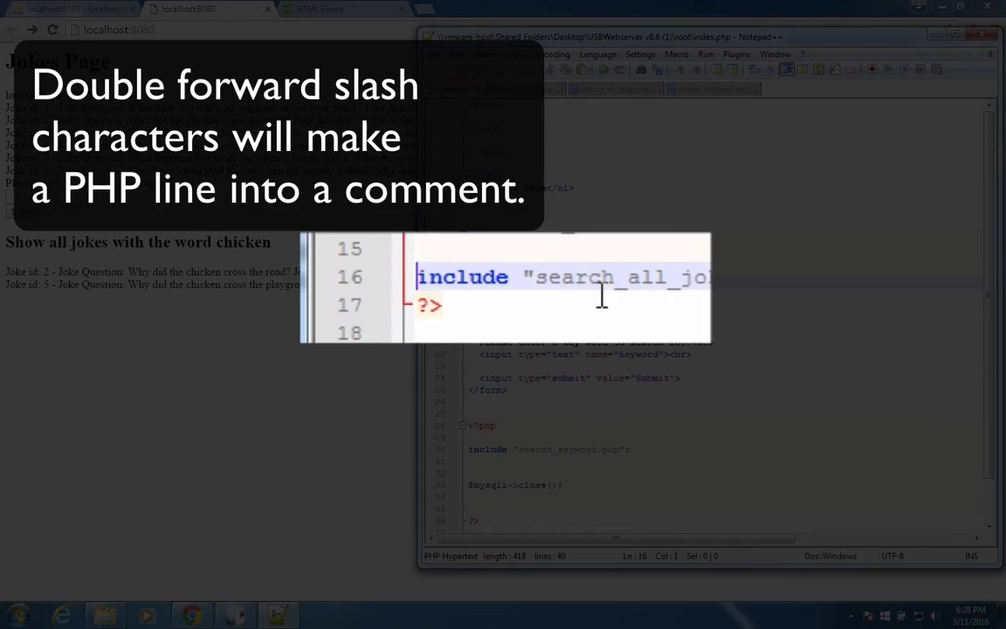
pyautogui.write('//')
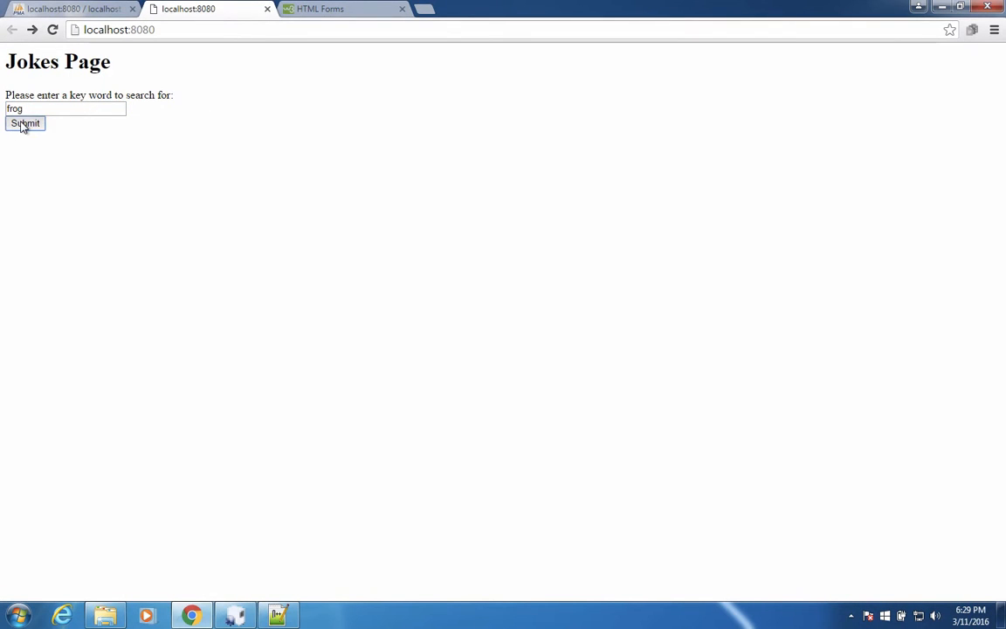
# Submit the frog search, revealing the undefined $mysqli error in search_keyword.php
pyautogui.click(25, 122)
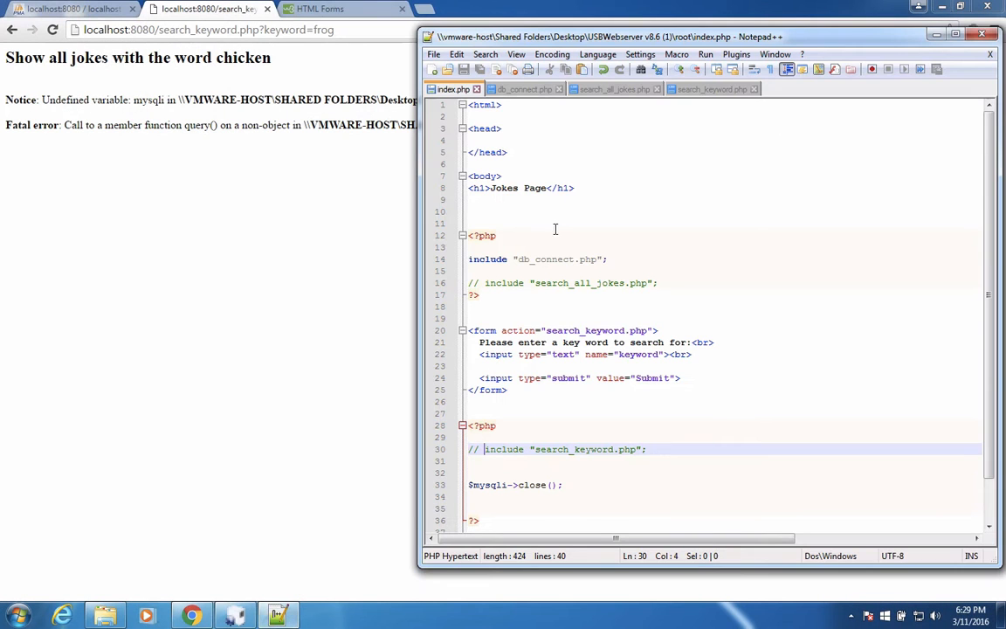
# Add include "db_connect.php"; at the top of search_keyword.php so the $mysqli query works
pyautogui.click(708, 87)
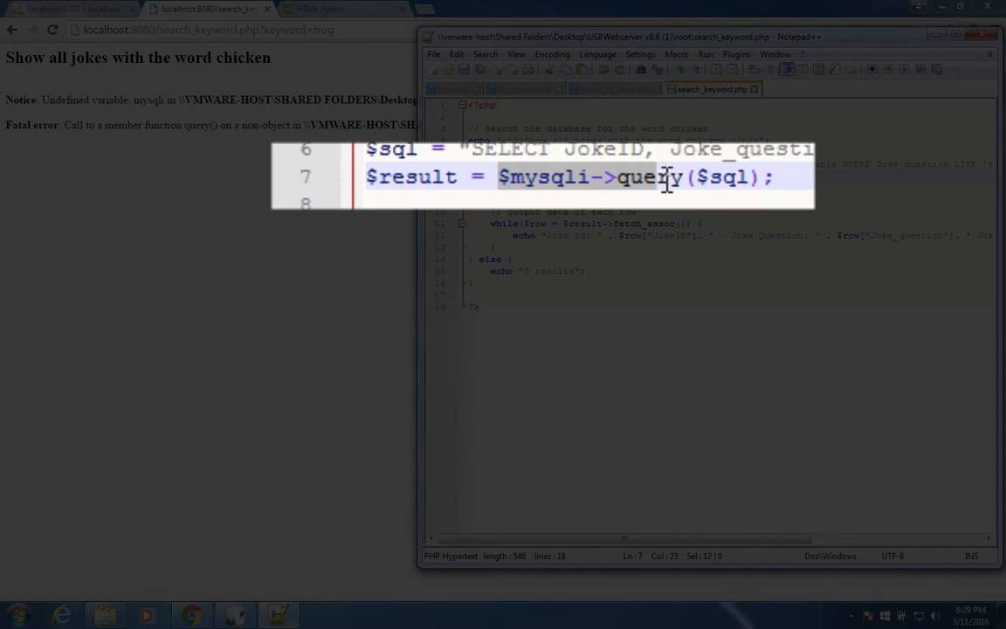
pyautogui.moveTo(664, 176); pyautogui.dragTo(777, 177)
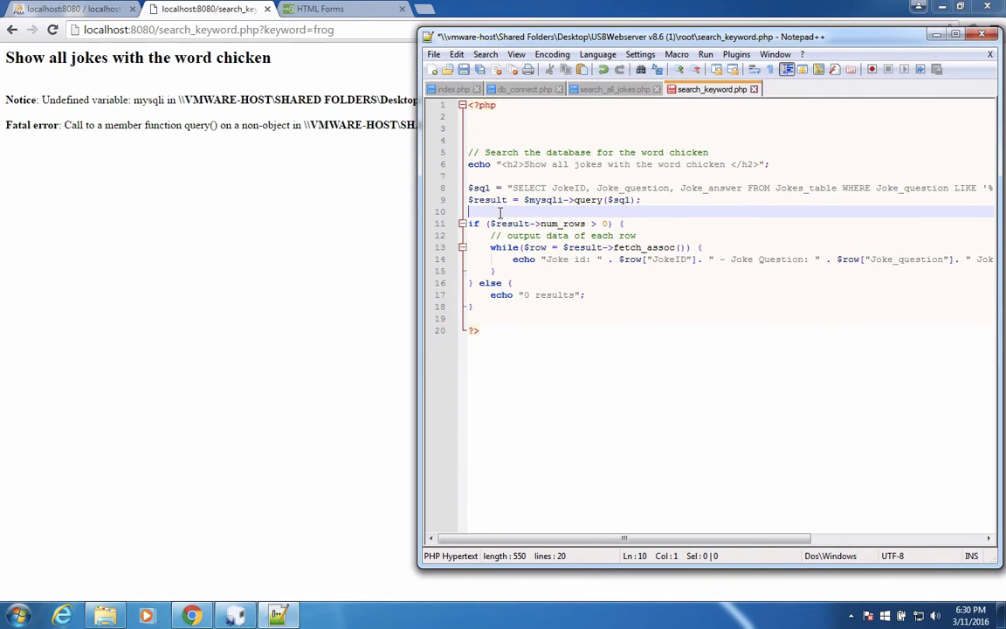
pyautogui.write('ic')
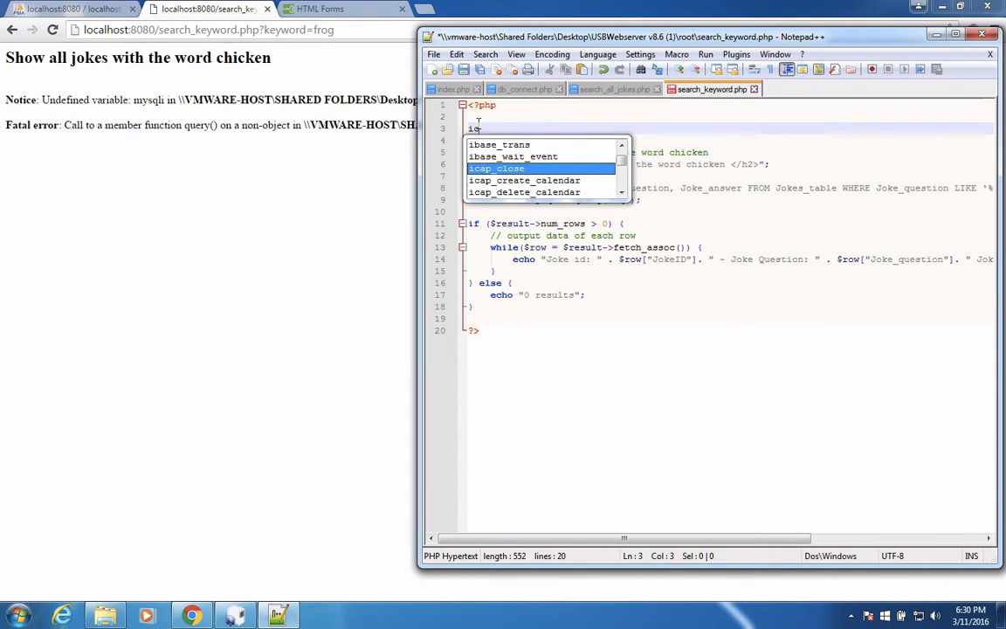
pyautogui.write('nclude')
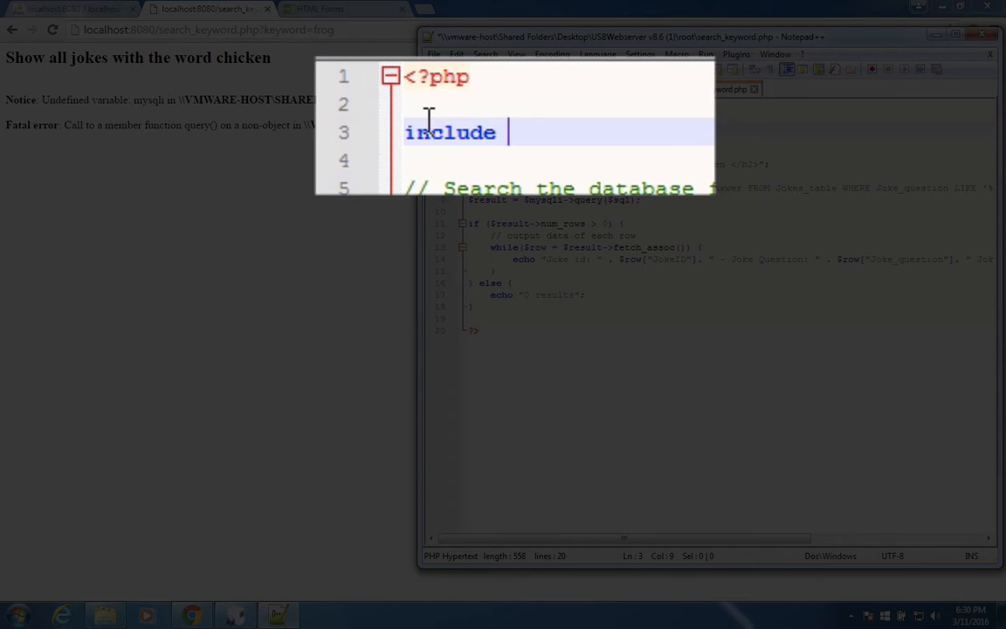
pyautogui.write('"db_')
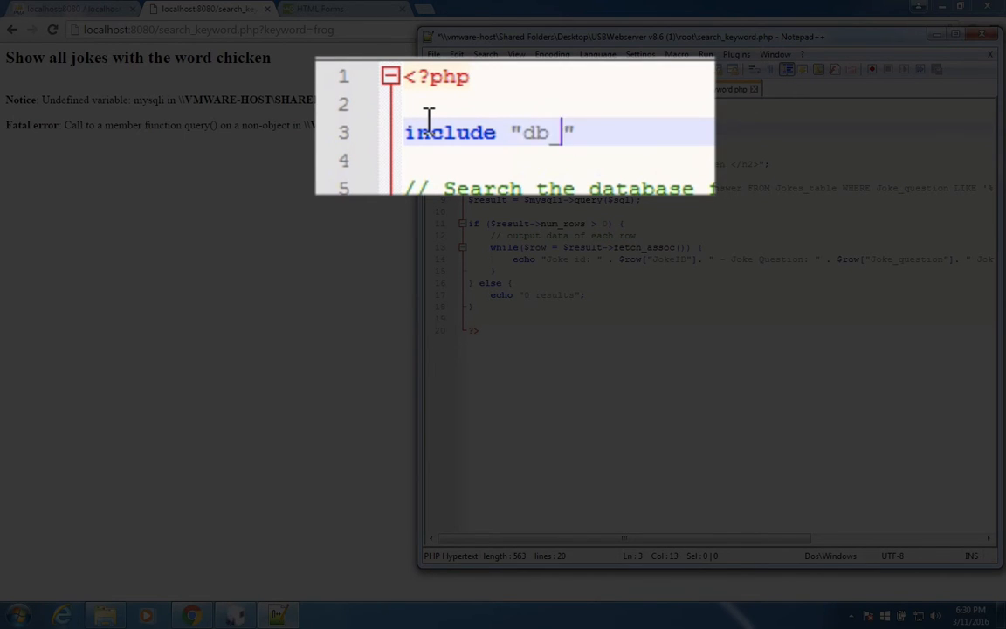
pyautogui.write('_connect.php')
pyautogui.write('f')
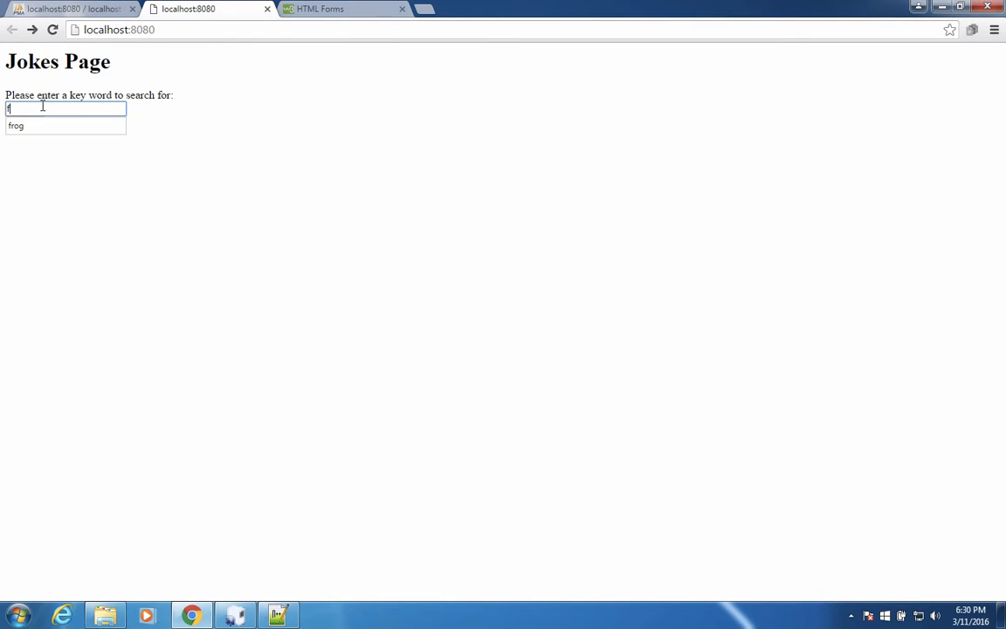
# Resubmit the frog search and highlight the keyword=frog part of the resulting URL
pyautogui.click(24, 122)
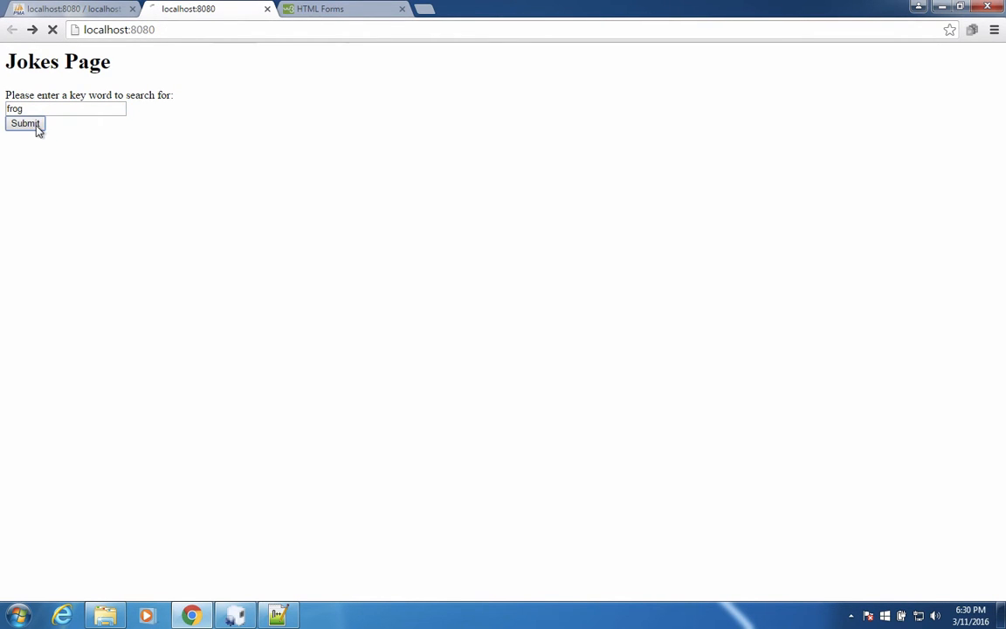
pyautogui.click(25, 122)
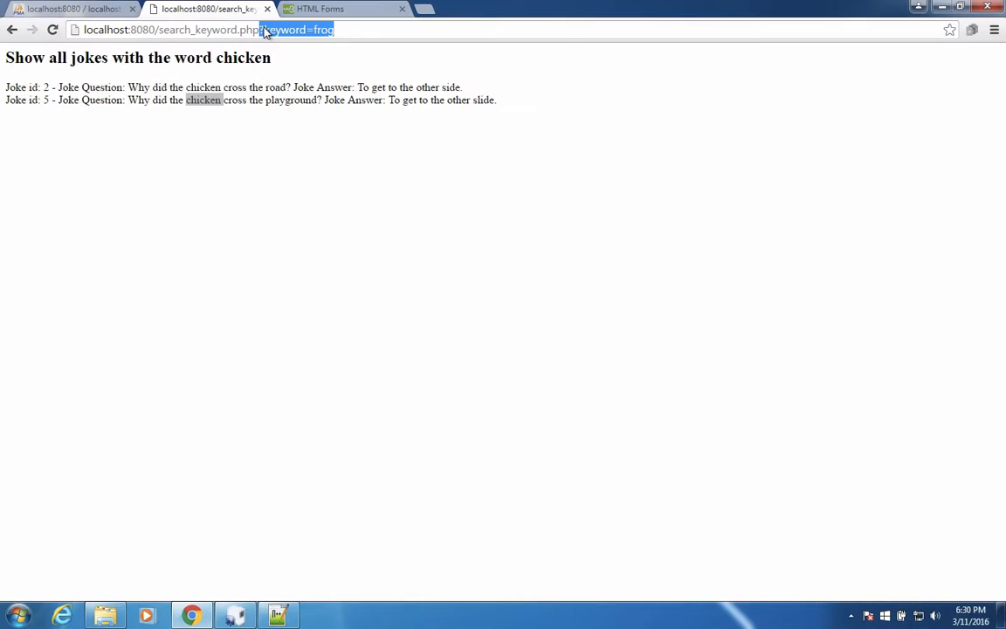
pyautogui.click(260, 28)
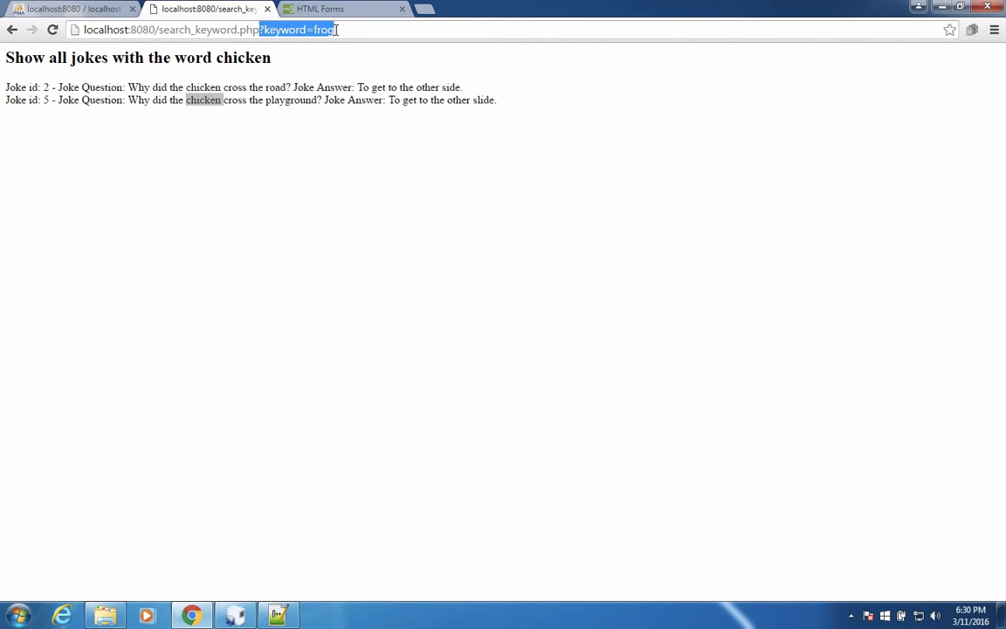
pyautogui.moveTo(283, 597)
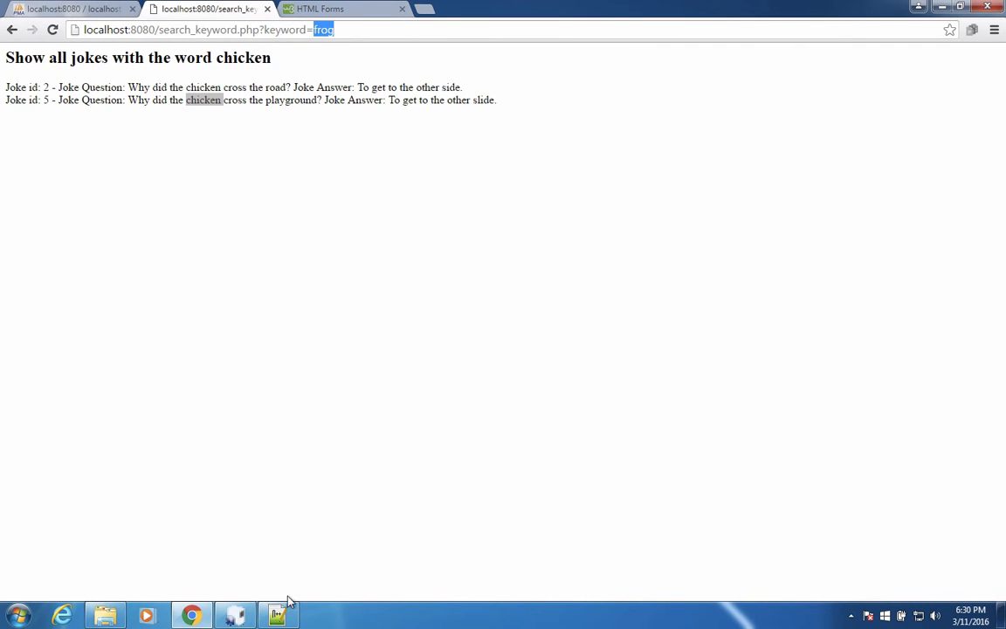
# Locate the hard-coded chicken in the SQL query and add a blank line after the include
pyautogui.click(277, 615)
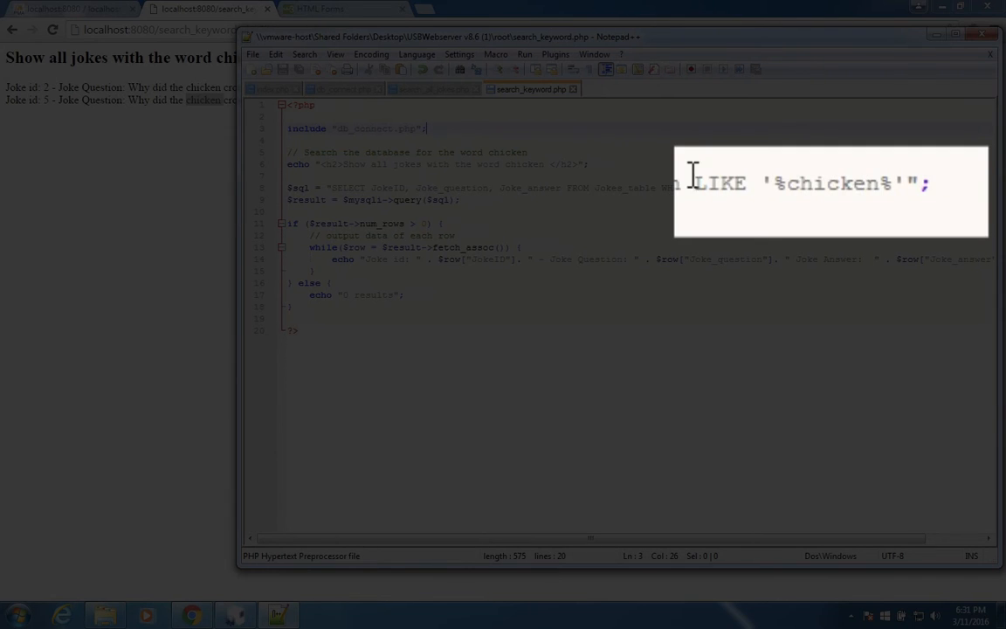
pyautogui.doubleClick(831, 184)
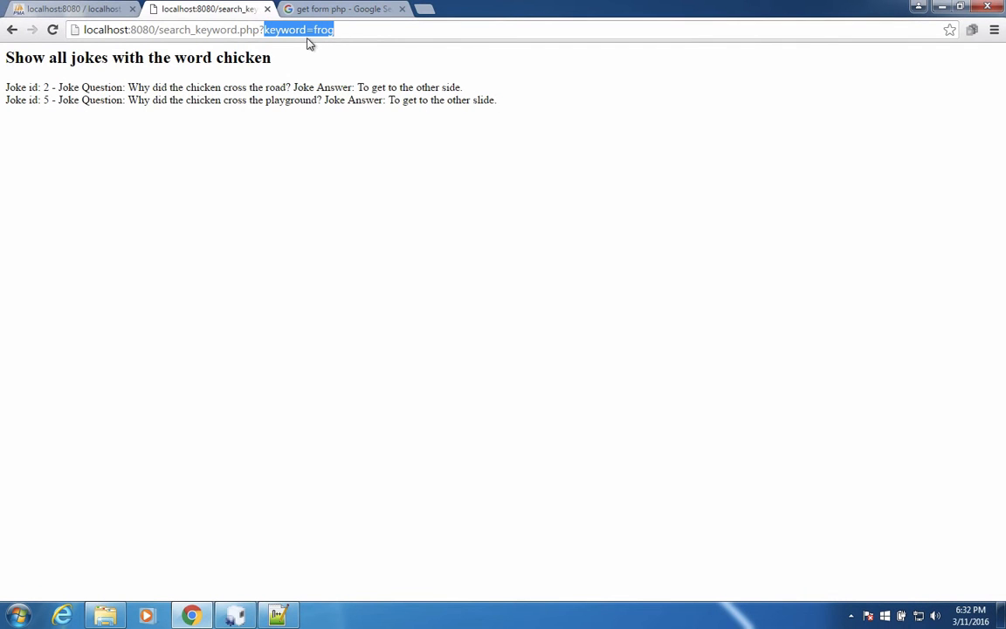
pyautogui.click(279, 615)
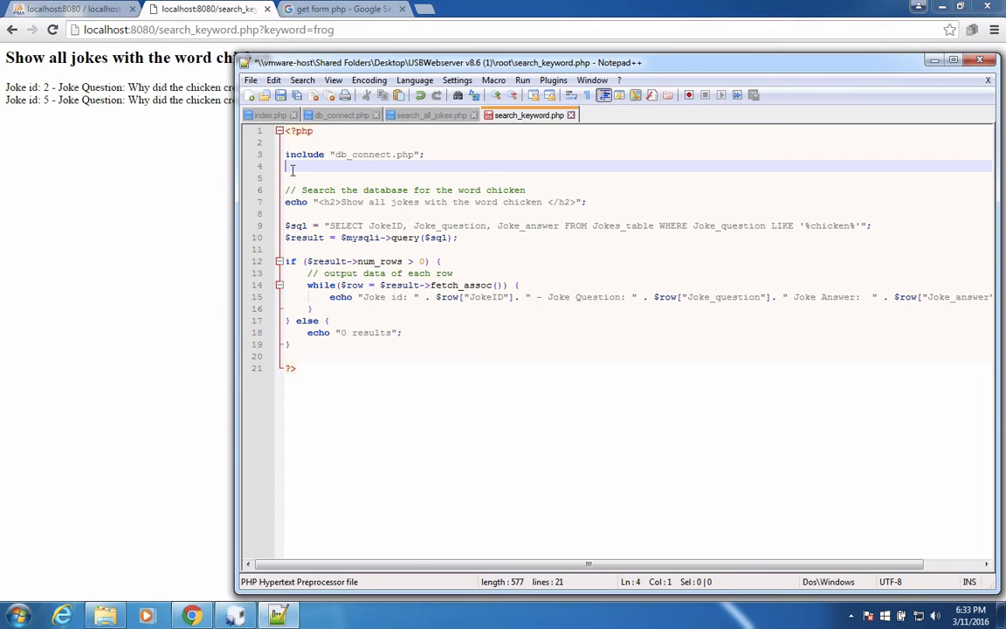
pyautogui.click(210, 8)
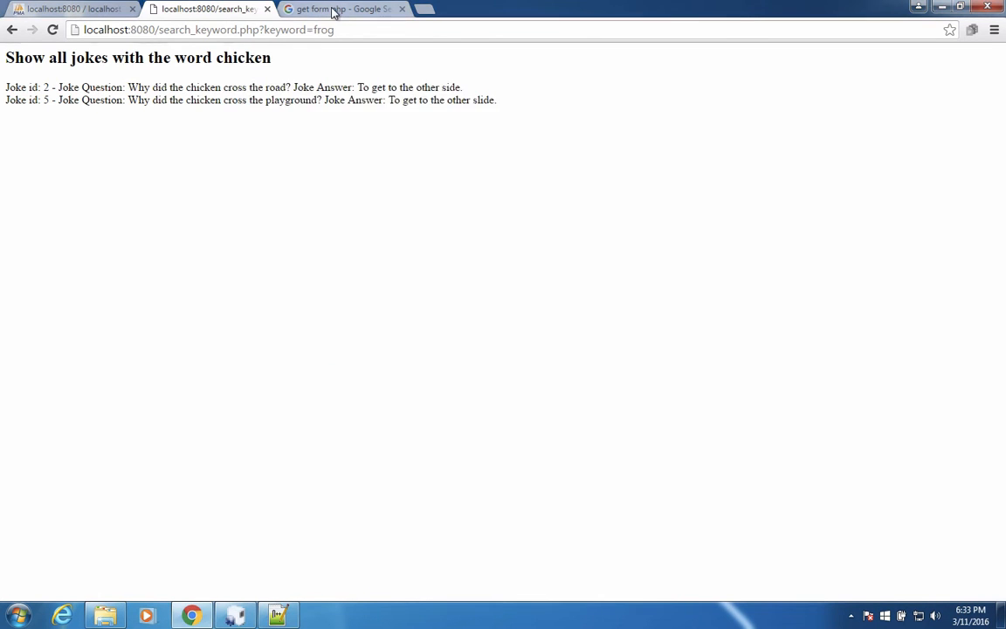
# Bring up the Google results for "get form variables php"
pyautogui.click(340, 9)
pyautogui.write('get form variables php')
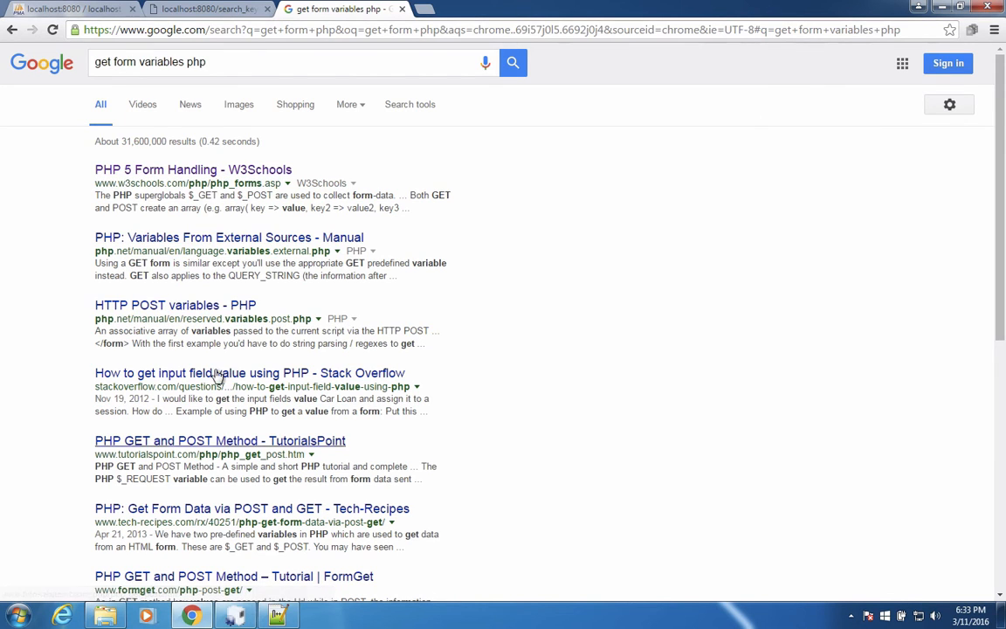
pyautogui.moveTo(192, 170)
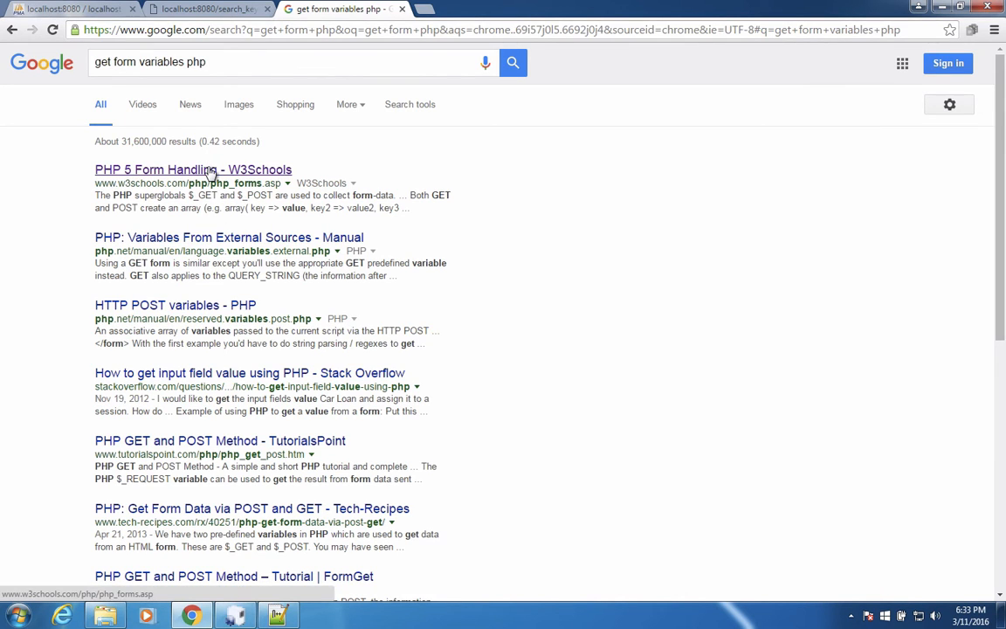
# Reach the welcome_get.php example on W3Schools and copy its $_GET["name"] code
pyautogui.click(192, 170)
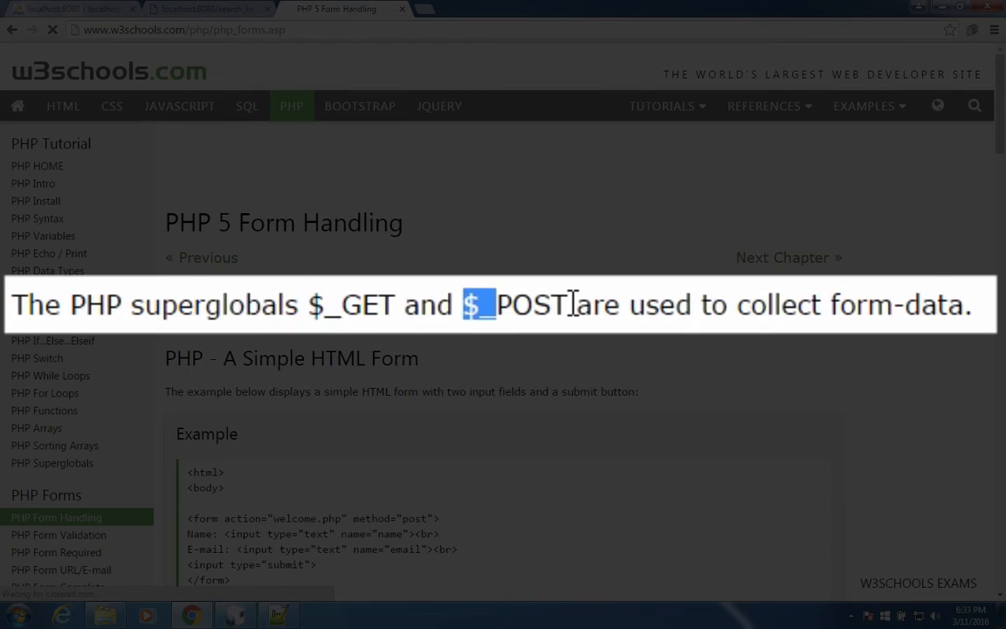
pyautogui.scroll(-3)
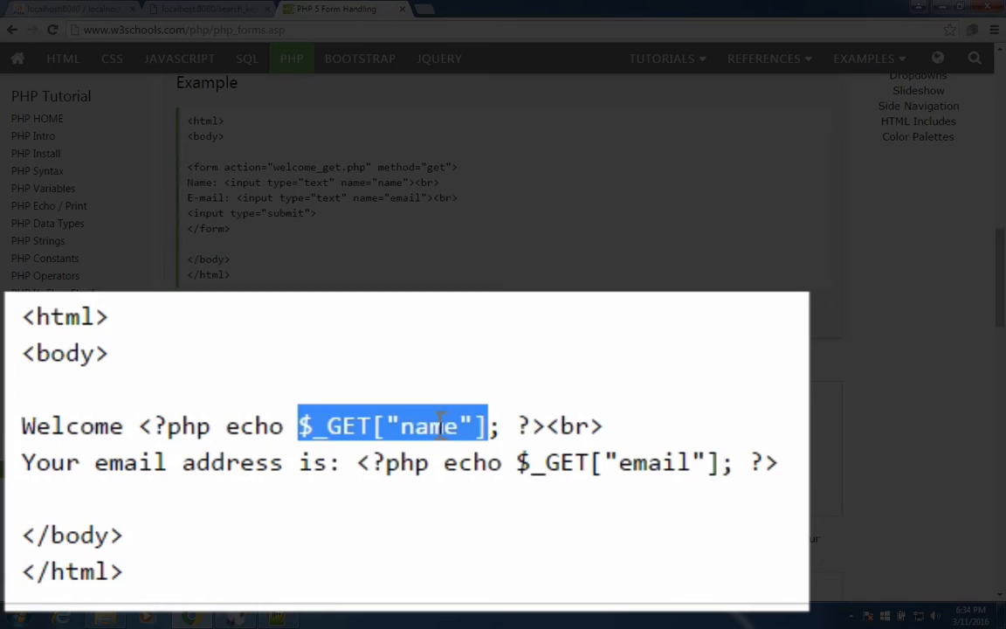
pyautogui.rightClick(335, 440)
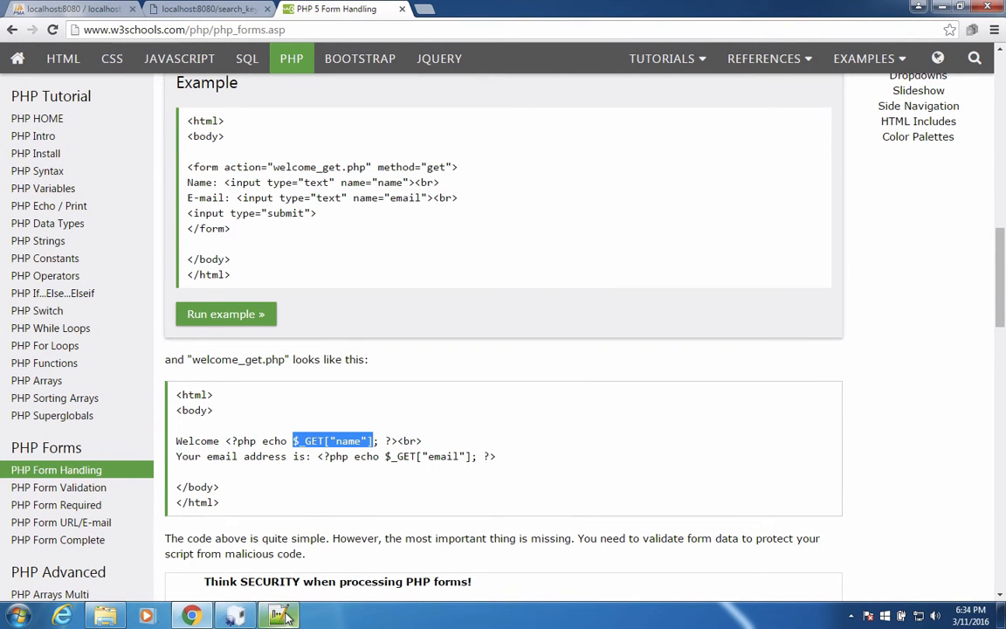
# Add the line $keywordfromform = $_GET["keyword"] after the include in search_keyword.php
pyautogui.click(277, 615)
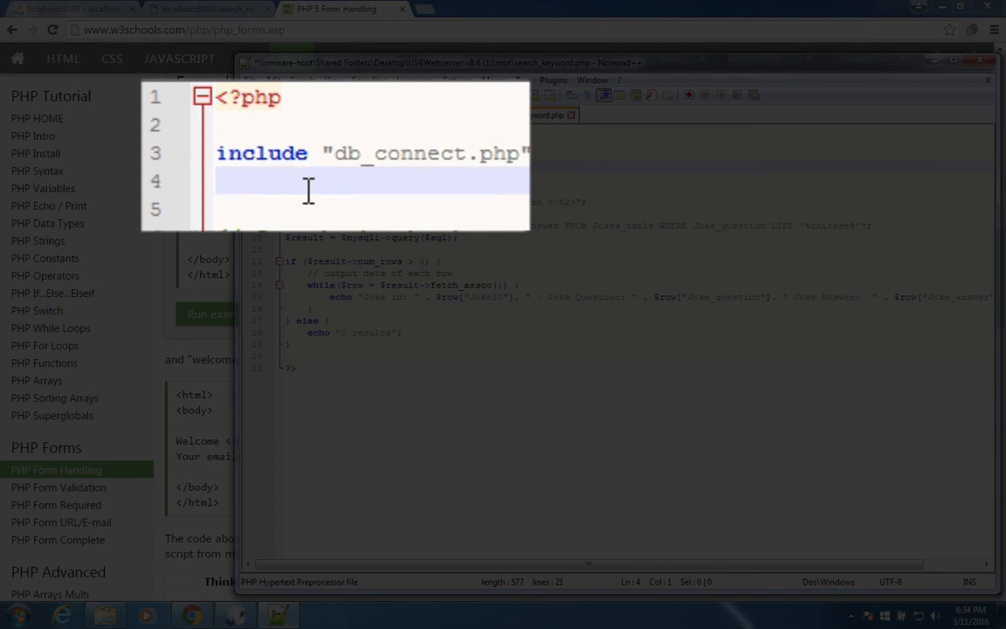
pyautogui.write('$ke')
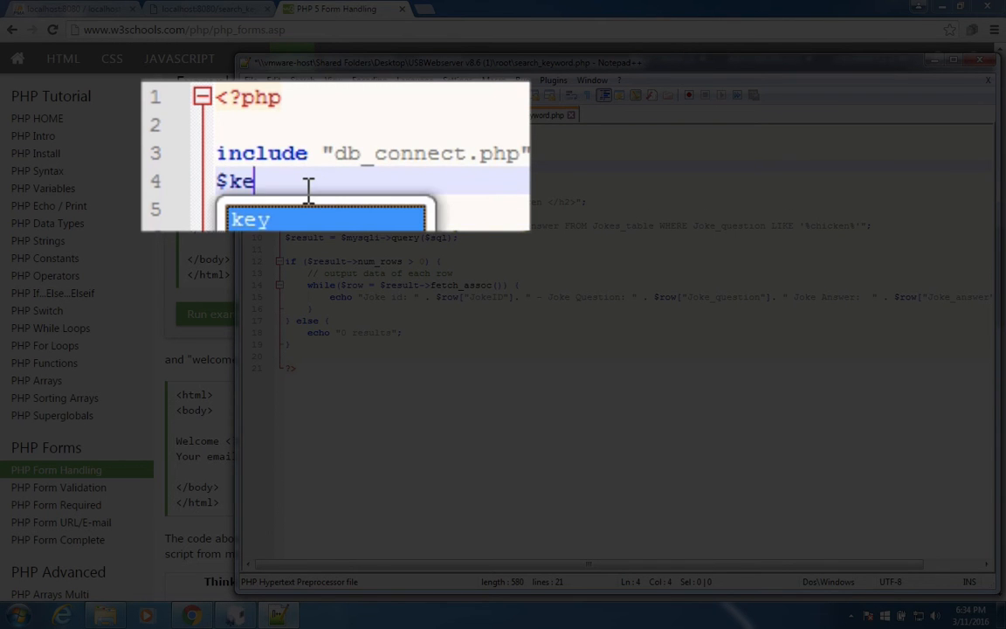
pyautogui.write('ywor')
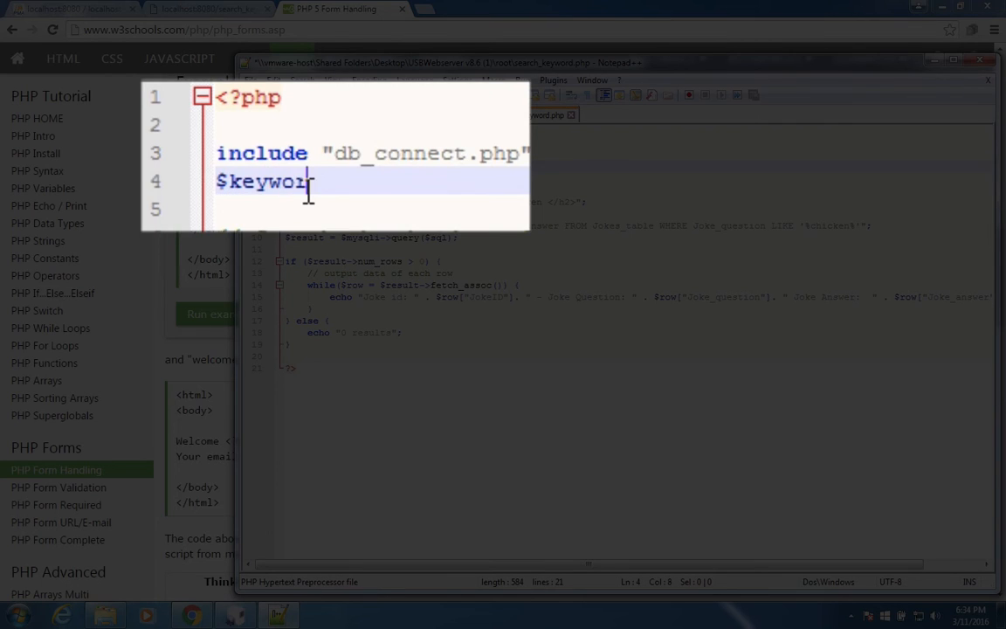
pyautogui.write('dfromform =')
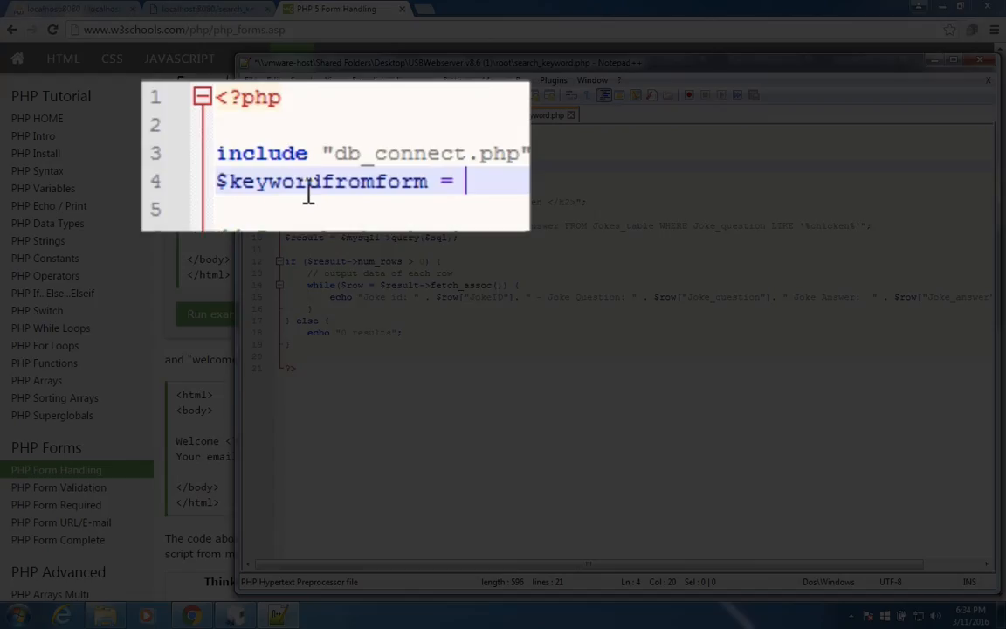
pyautogui.write('$_GET["name"]')
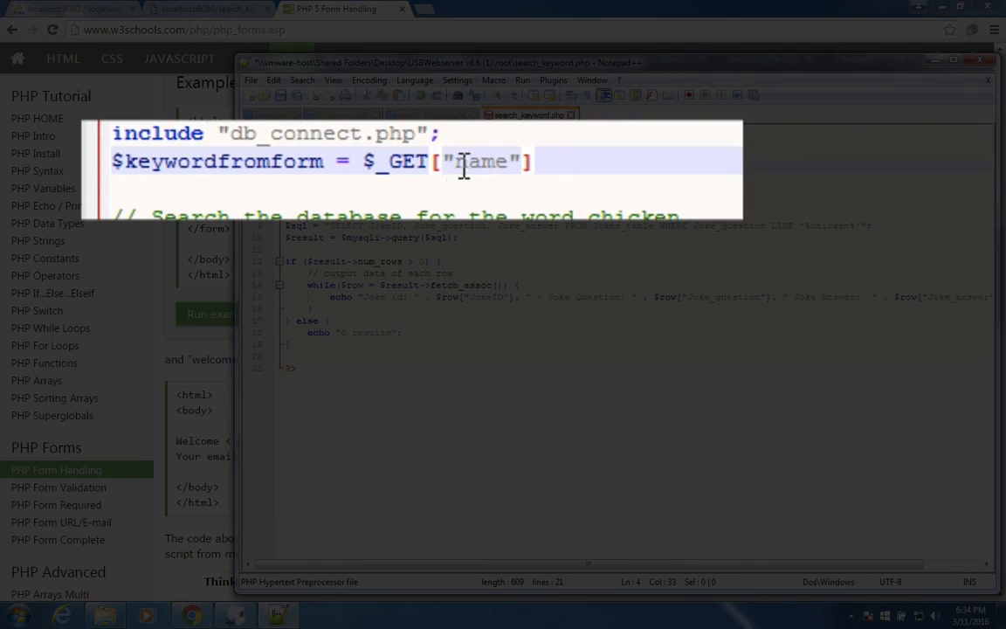
pyautogui.write('key')
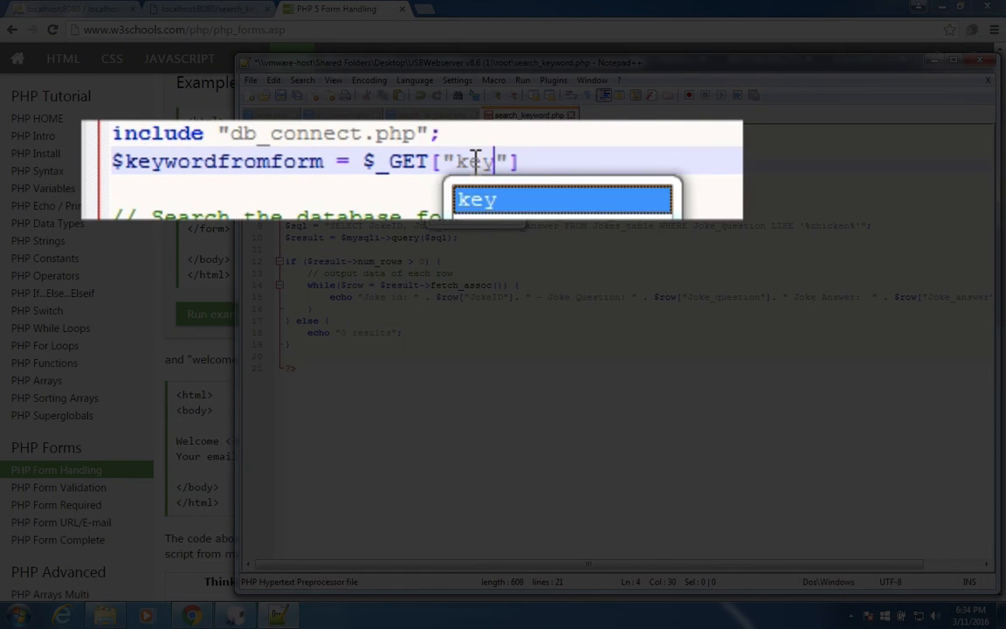
pyautogui.write('word')
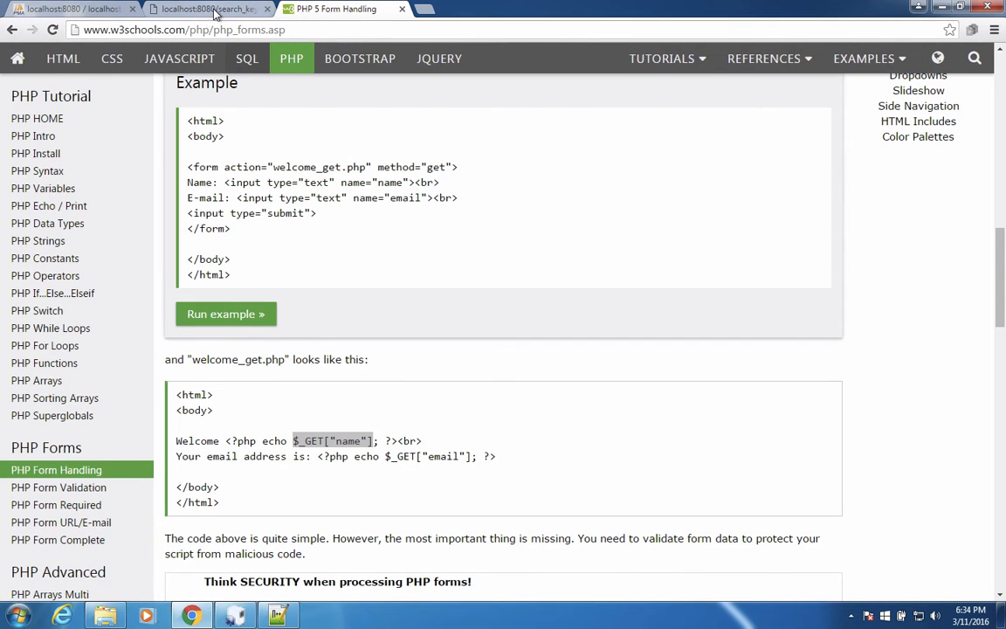
# Reload the localhost results page and select the printed keyword frog
pyautogui.click(208, 9)
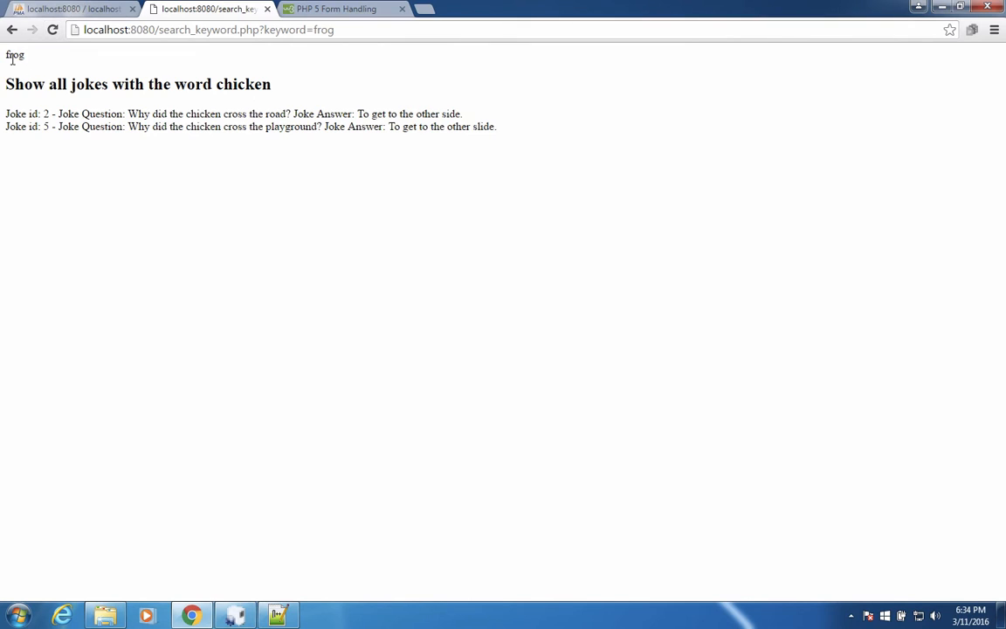
pyautogui.doubleClick(14, 54)
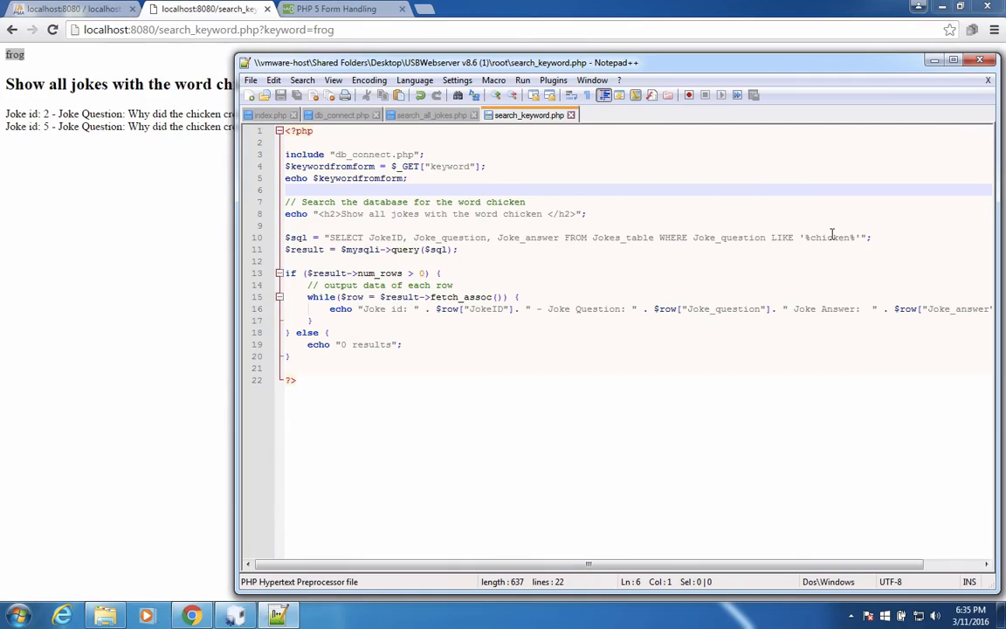
# Replace the hard-coded chicken in the LIKE clause with '%" . $keywordfromform . "%'
pyautogui.doubleClick(829, 238)
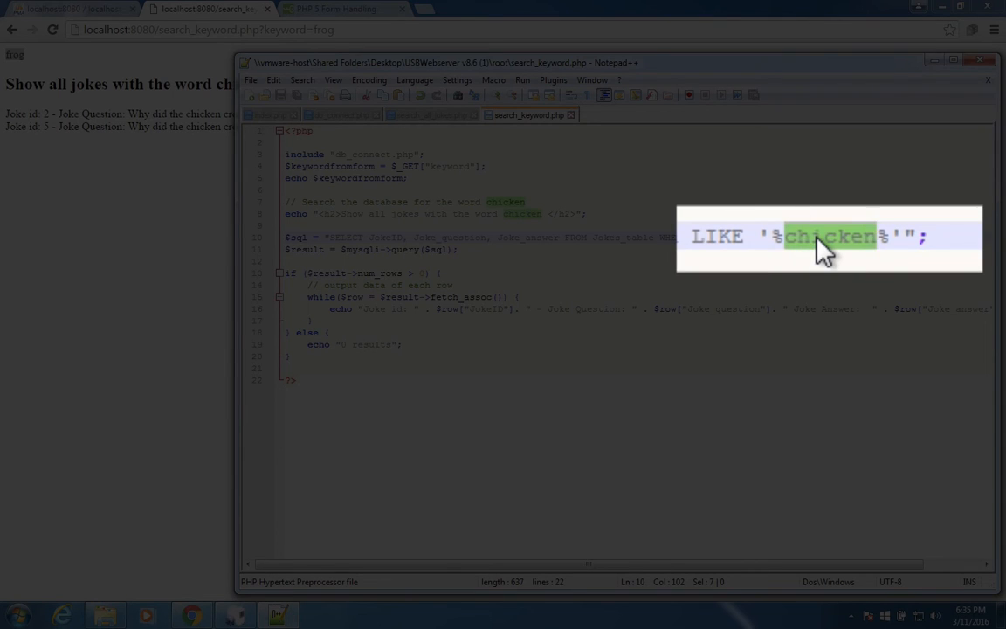
pyautogui.press('Delete')
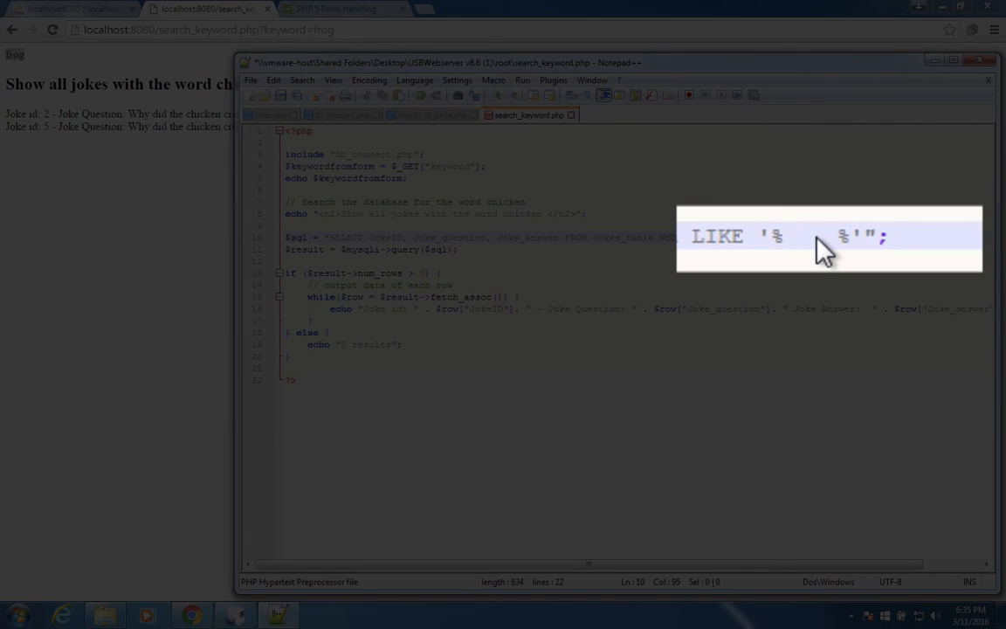
pyautogui.write('"')
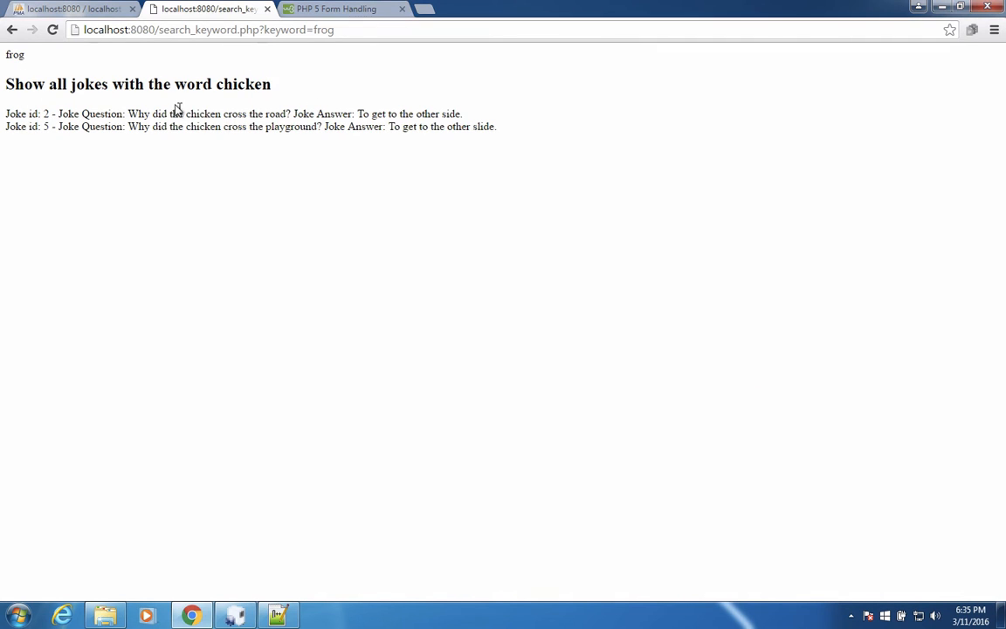
# Reload the frog search, confirm jokes 7 and 9 mention frog, and return to the editor
pyautogui.click(52, 29)
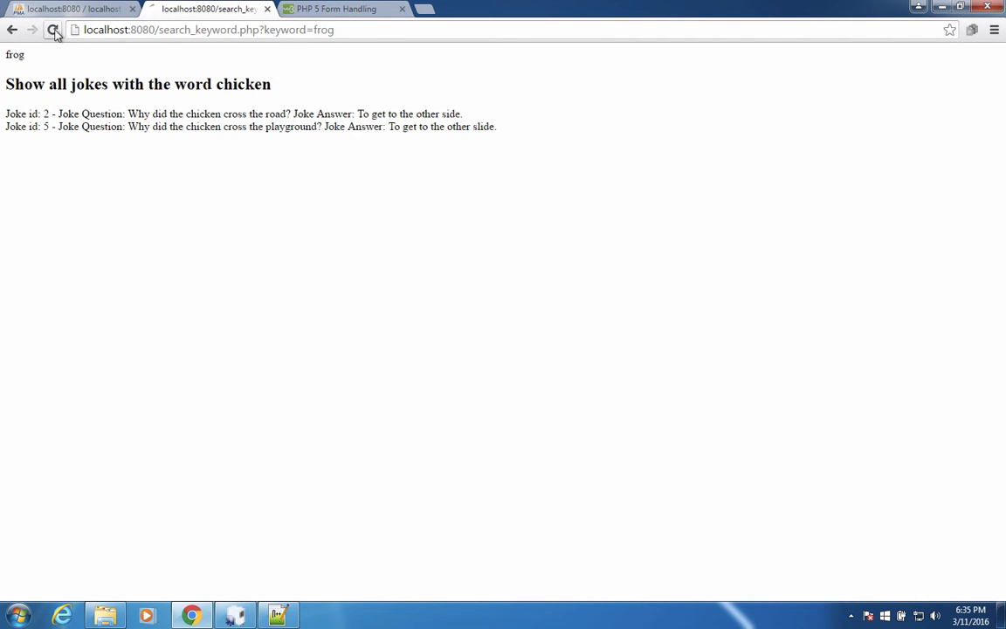
pyautogui.click(52, 28)
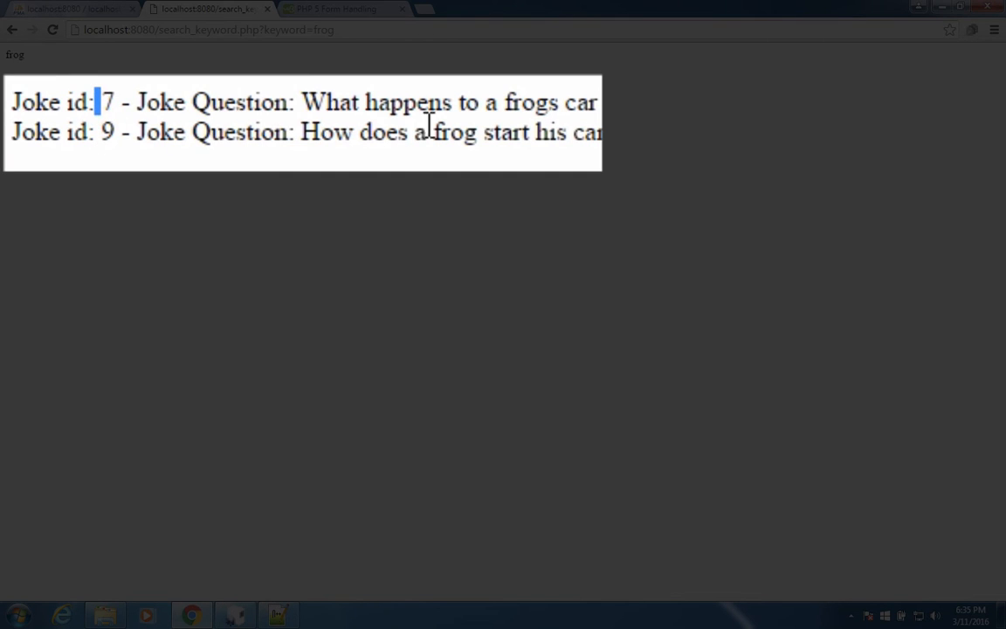
pyautogui.moveTo(358, 102); pyautogui.dragTo(601, 101)
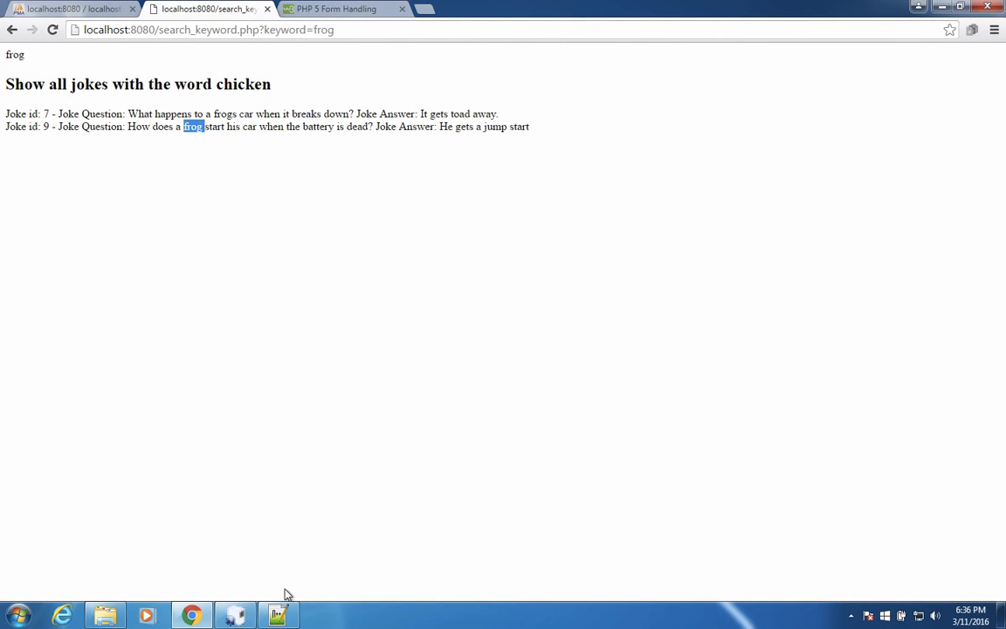
pyautogui.click(279, 614)
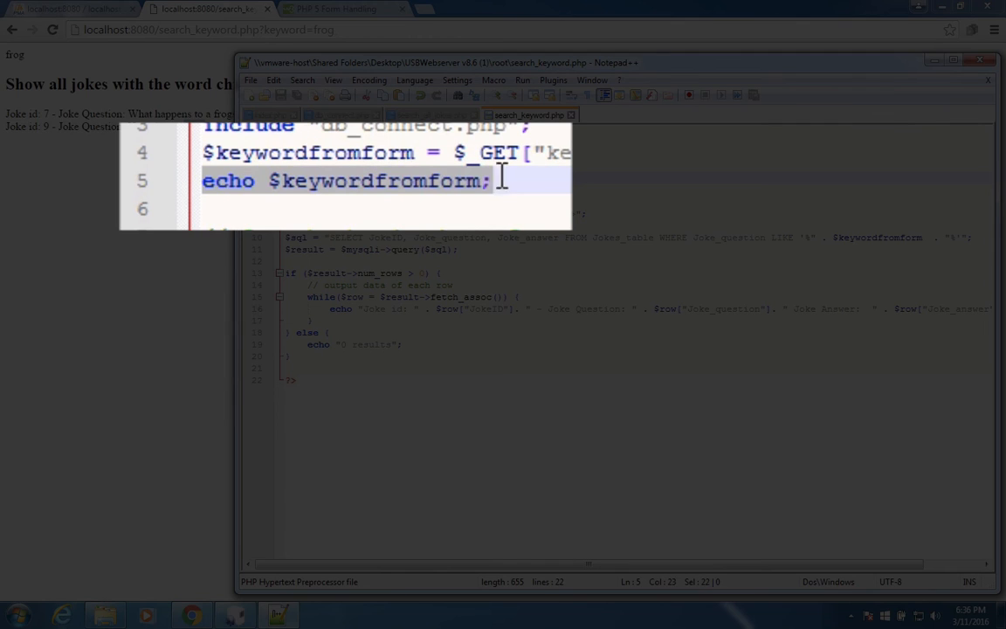
# Remove the echo $keywordfromform; debug line from search_keyword.php
pyautogui.press('Delete')
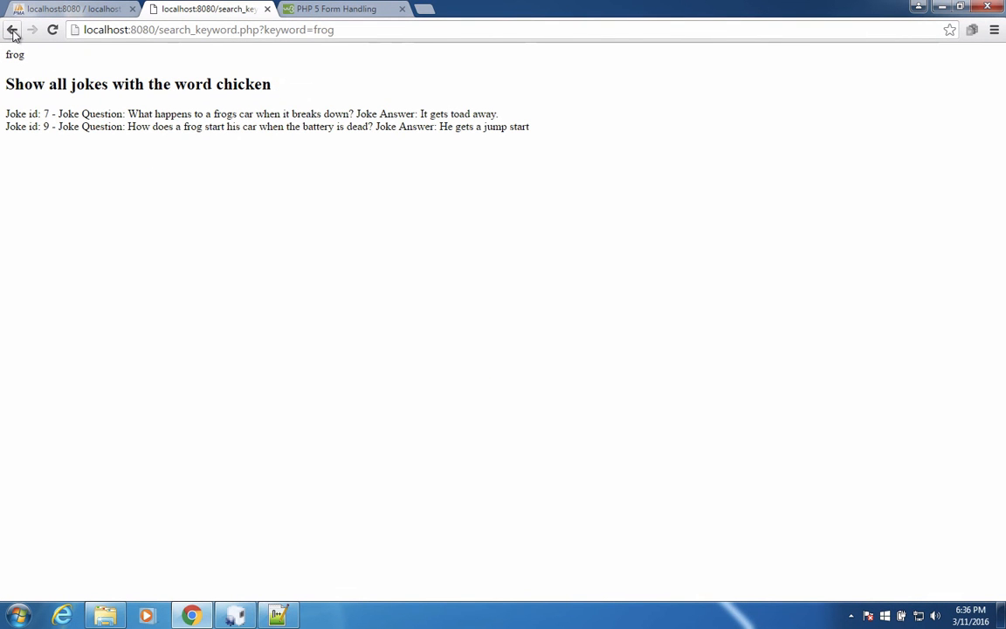
# Run searches for playground and then when from the jokes search form
pyautogui.click(14, 28)
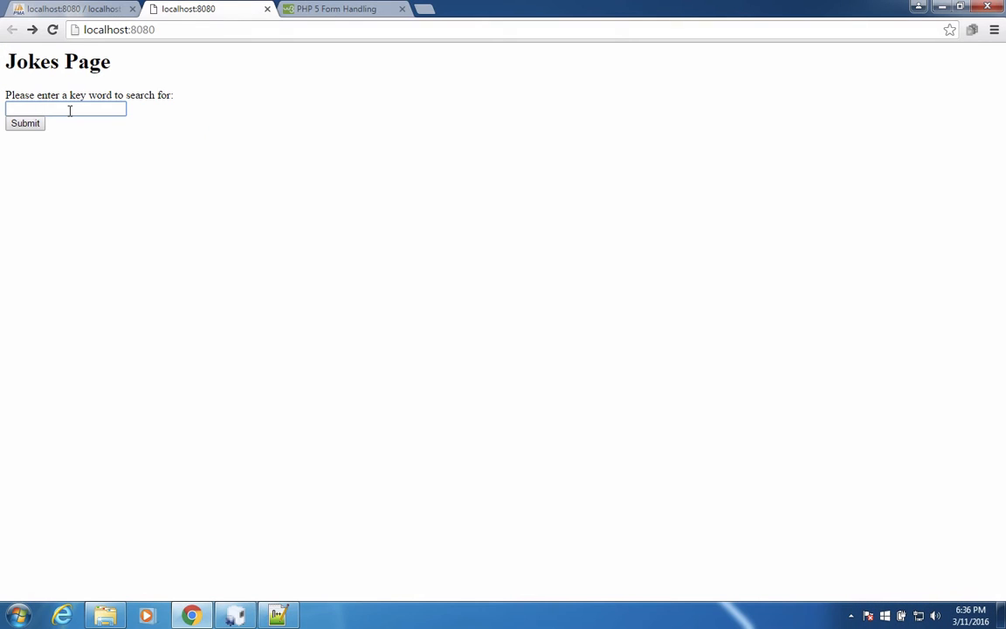
pyautogui.write('playground')
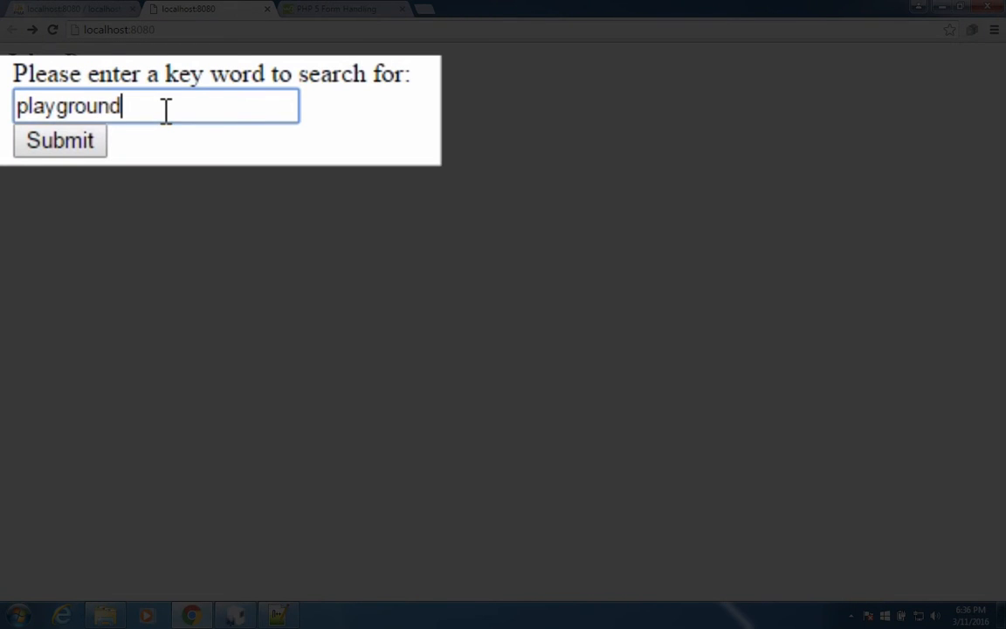
pyautogui.click(60, 140)
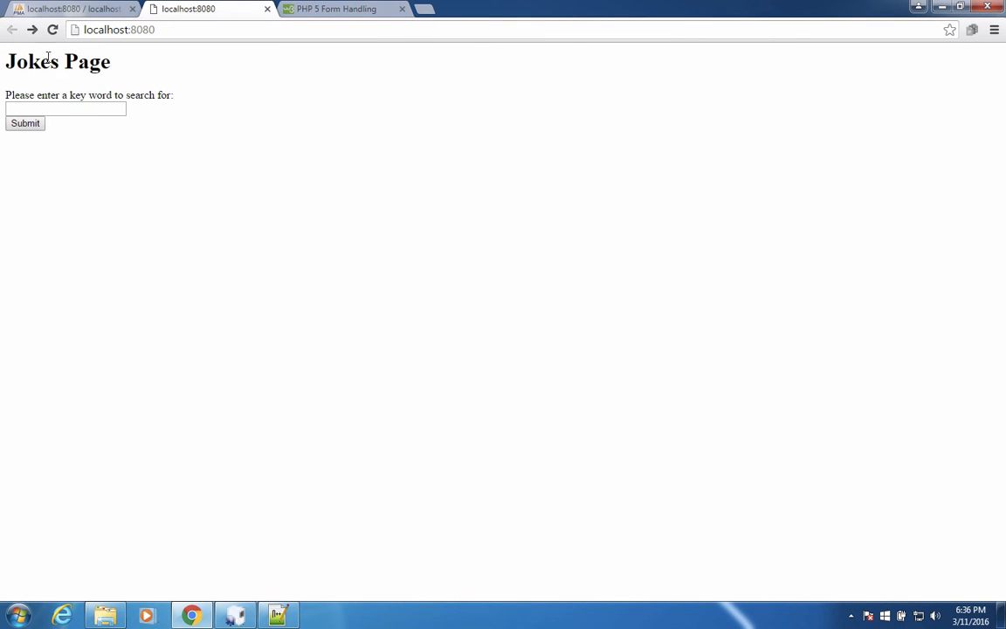
pyautogui.click(66, 108)
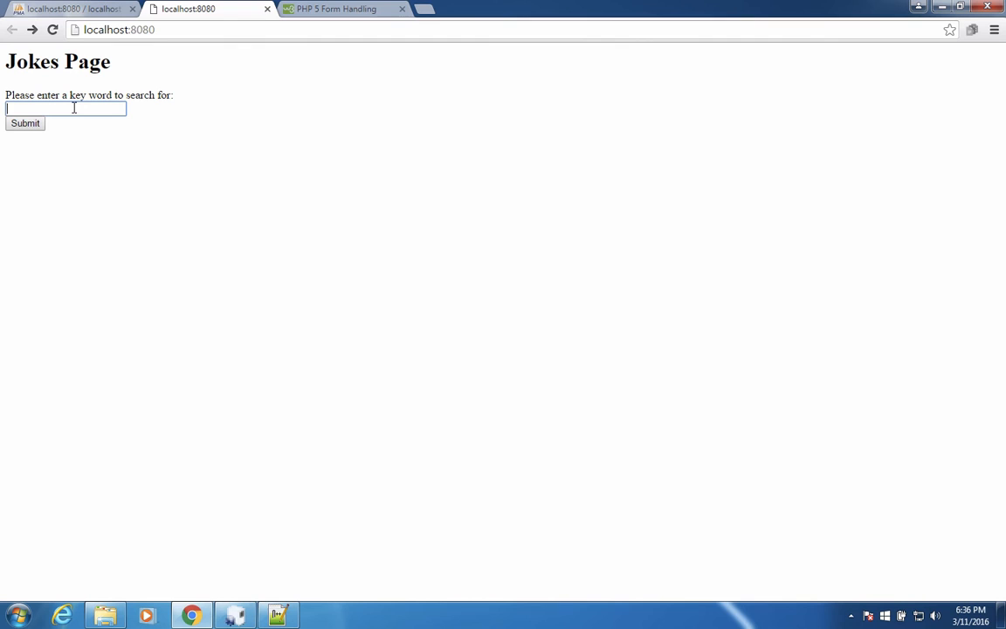
pyautogui.write('when')
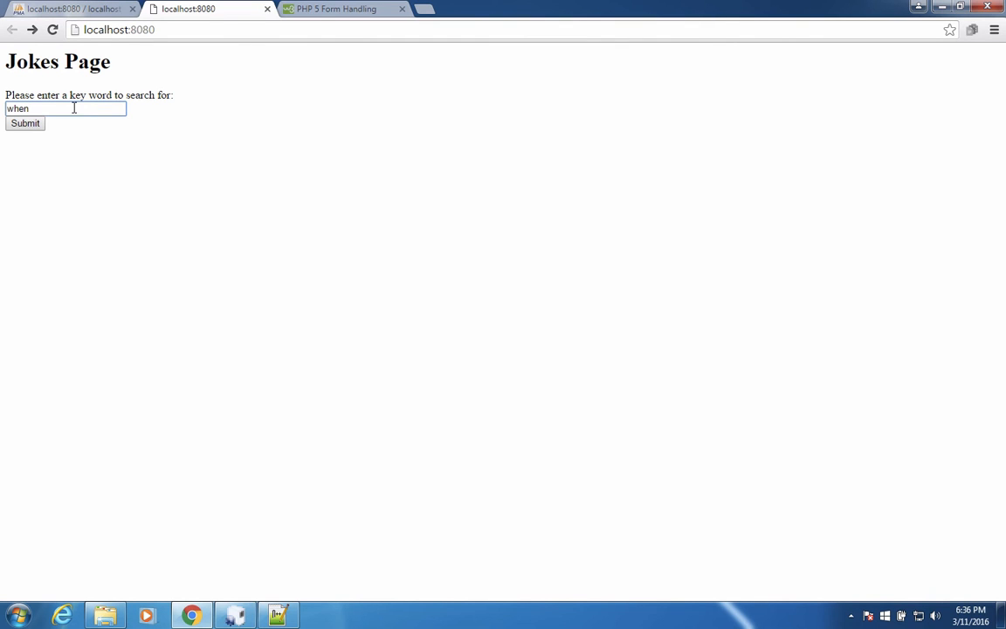
pyautogui.click(24, 122)
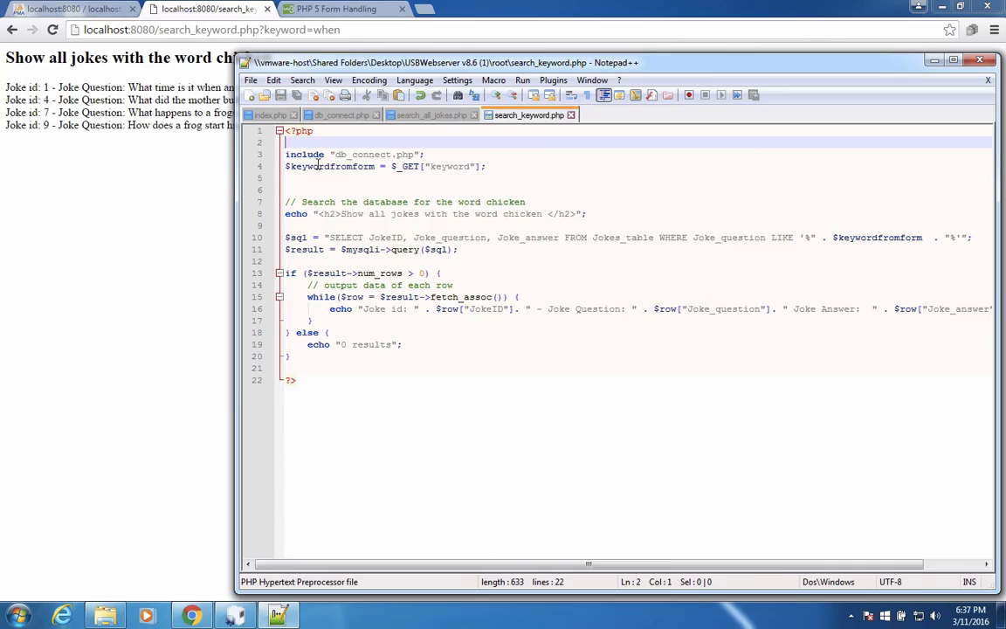
# Replace chicken in the h2 heading echo with $keywordfromform and return to the search form
pyautogui.doubleClick(454, 165)
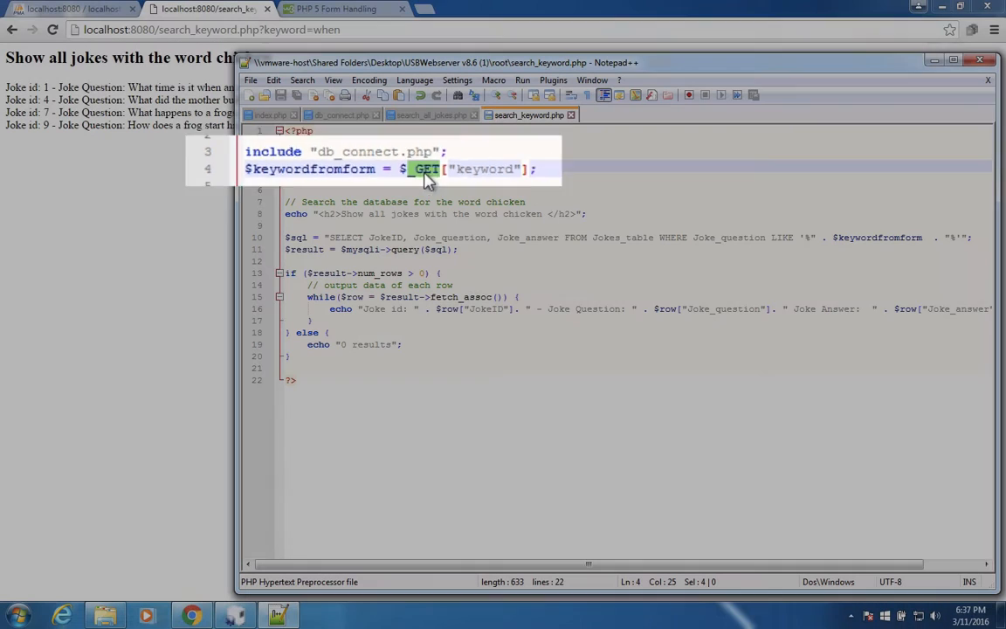
pyautogui.doubleClick(876, 237)
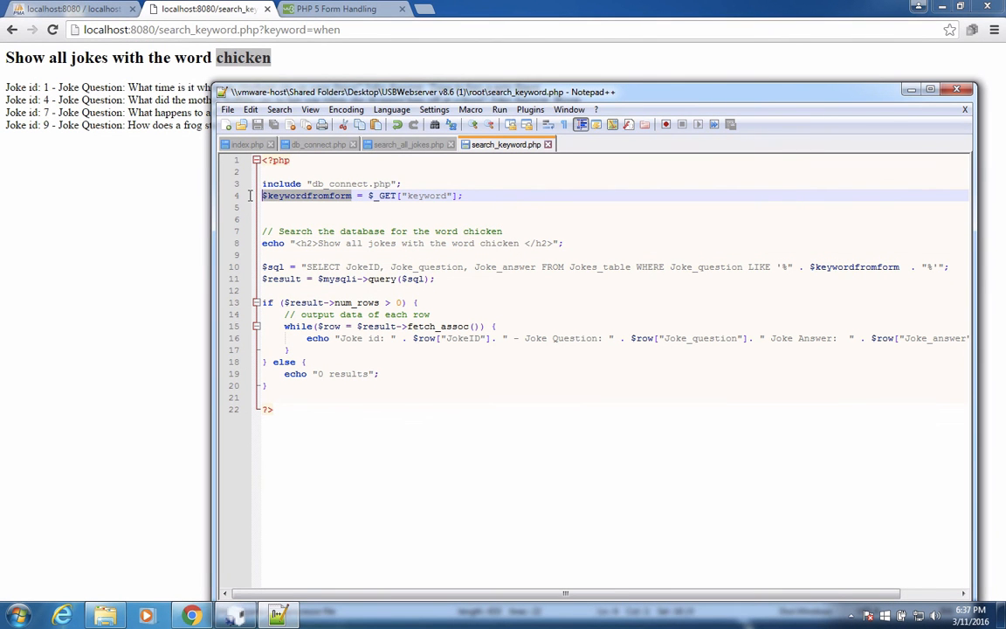
pyautogui.doubleClick(499, 242)
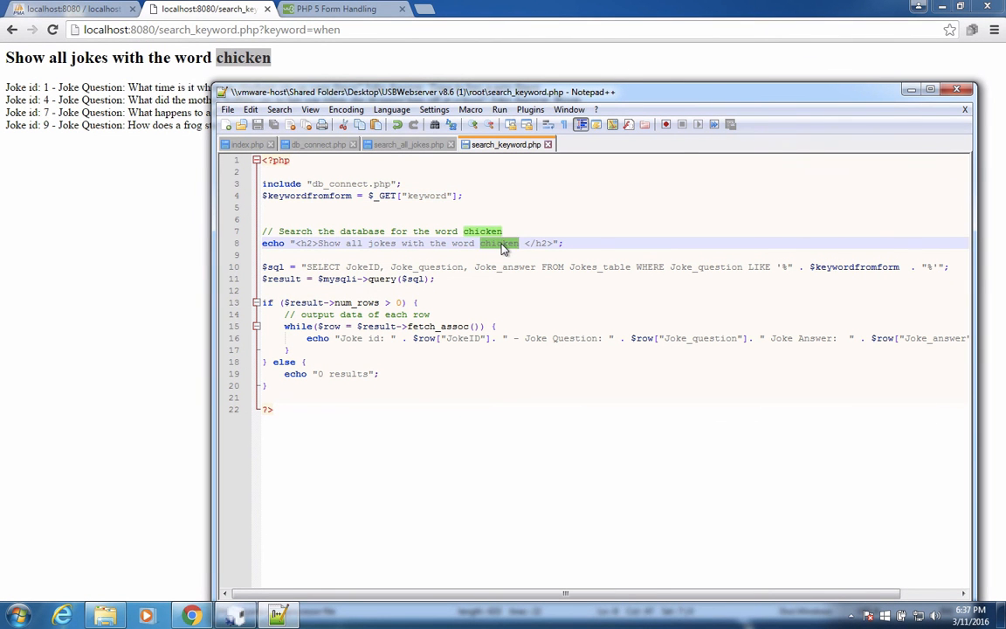
pyautogui.write('$keywordfromform')
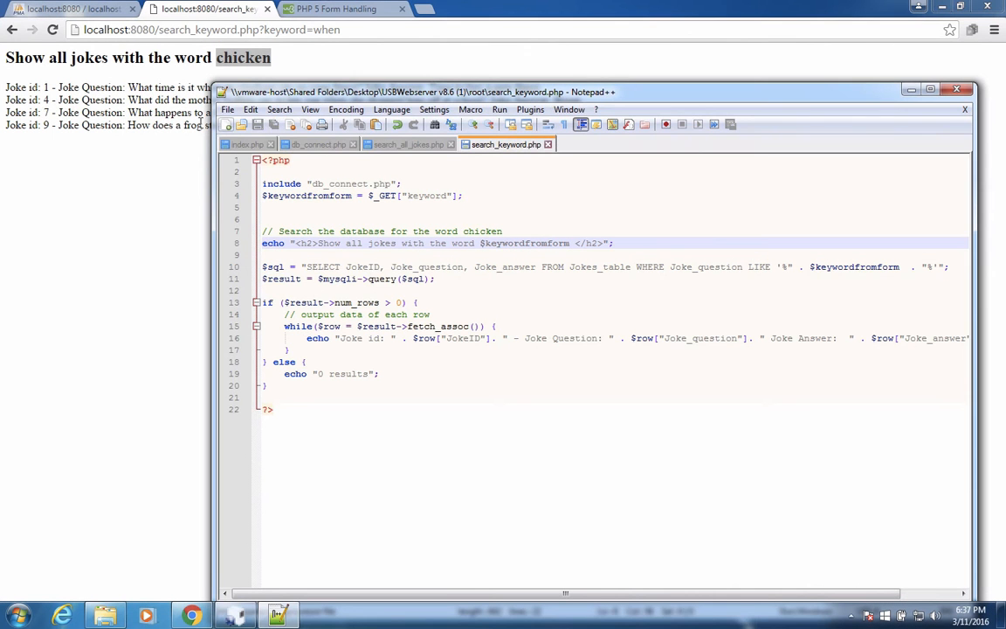
pyautogui.click(209, 9)
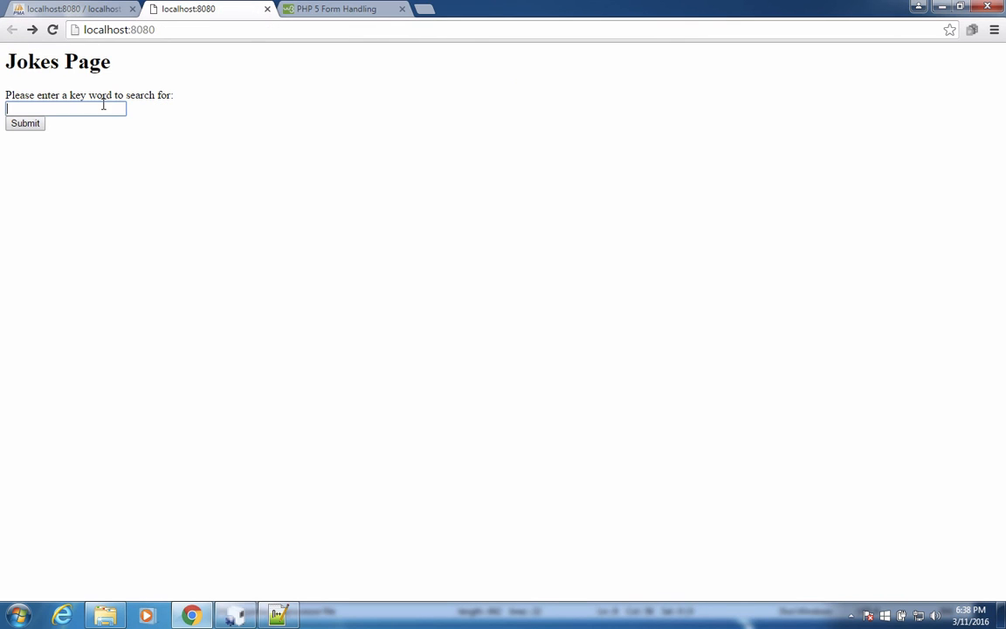
pyautogui.write('frog')
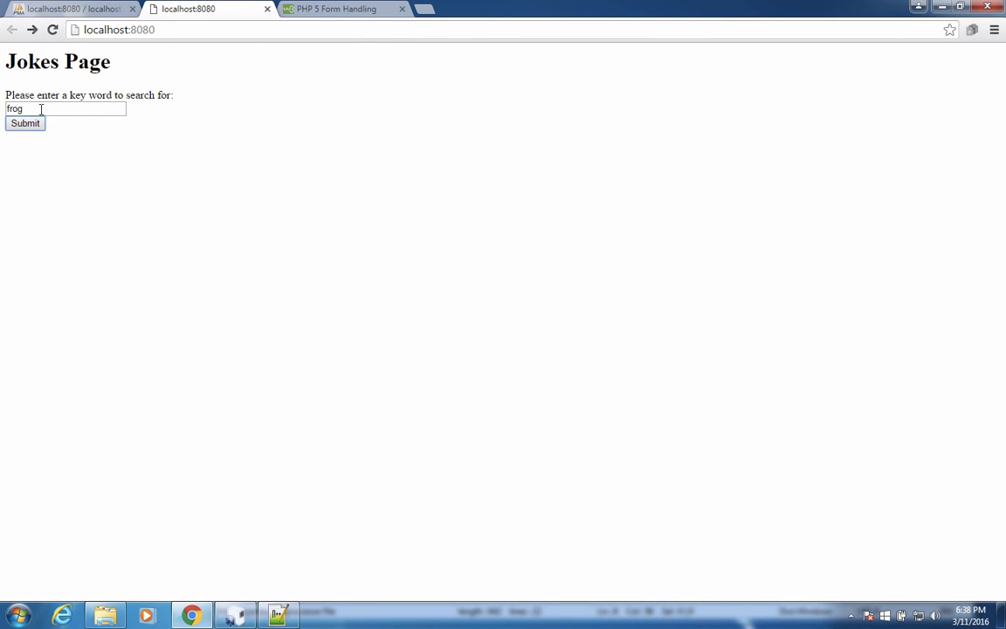
pyautogui.click(24, 122)
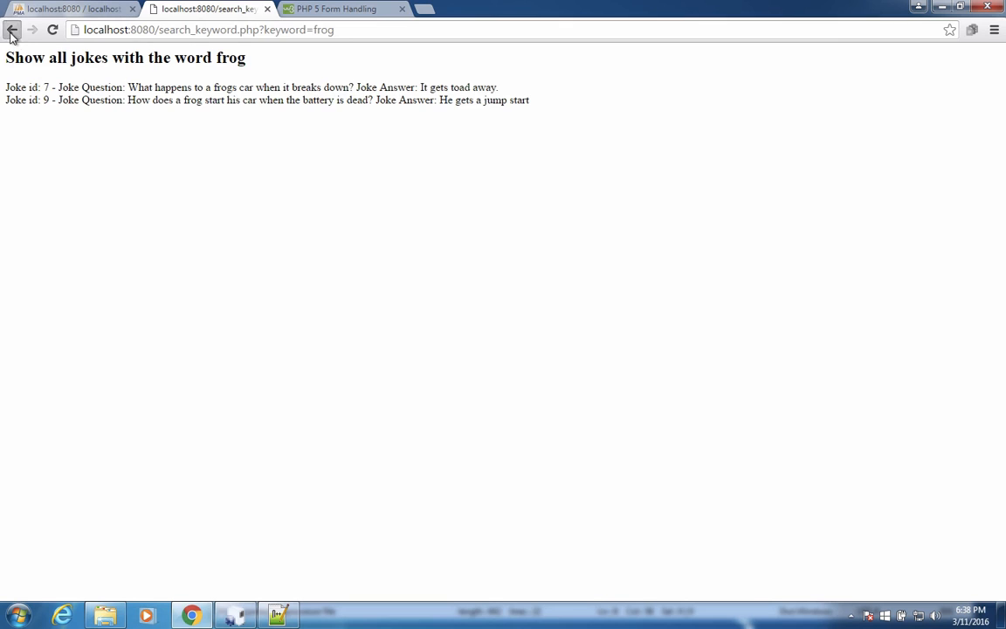
pyautogui.click(12, 30)
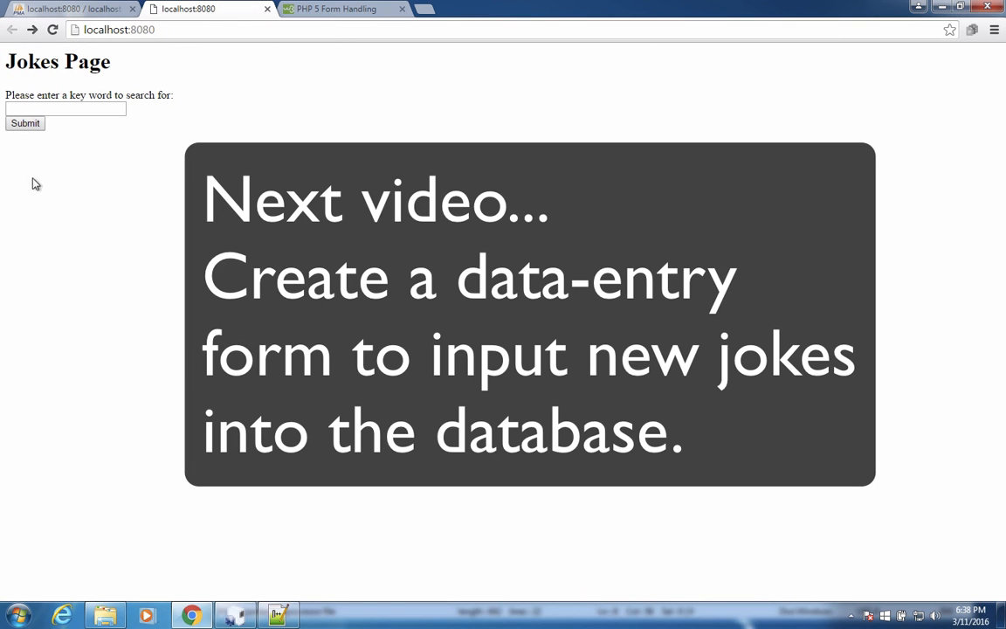
pyautogui.moveTo(114, 192)
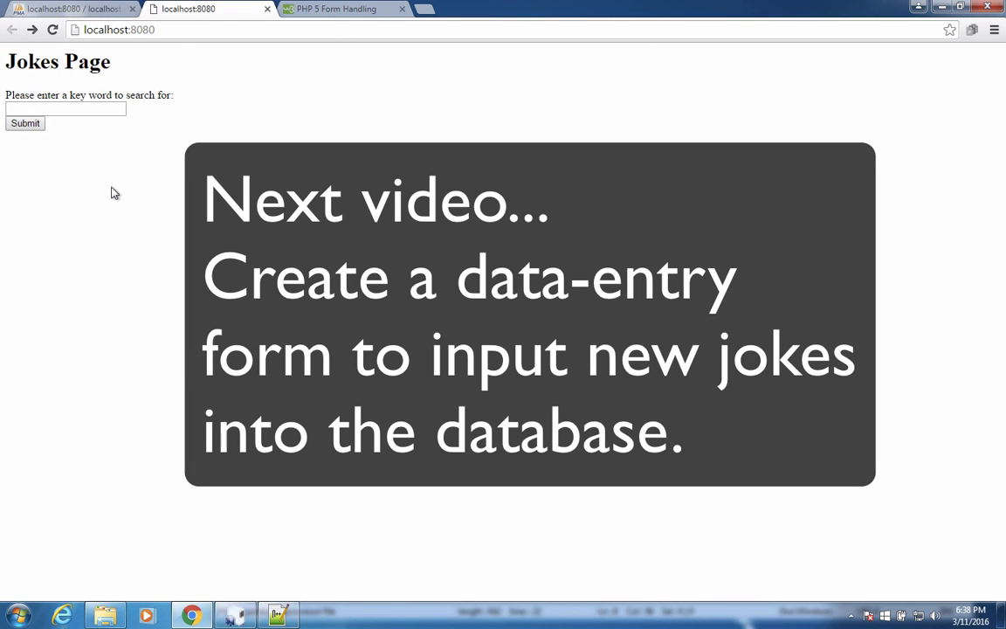